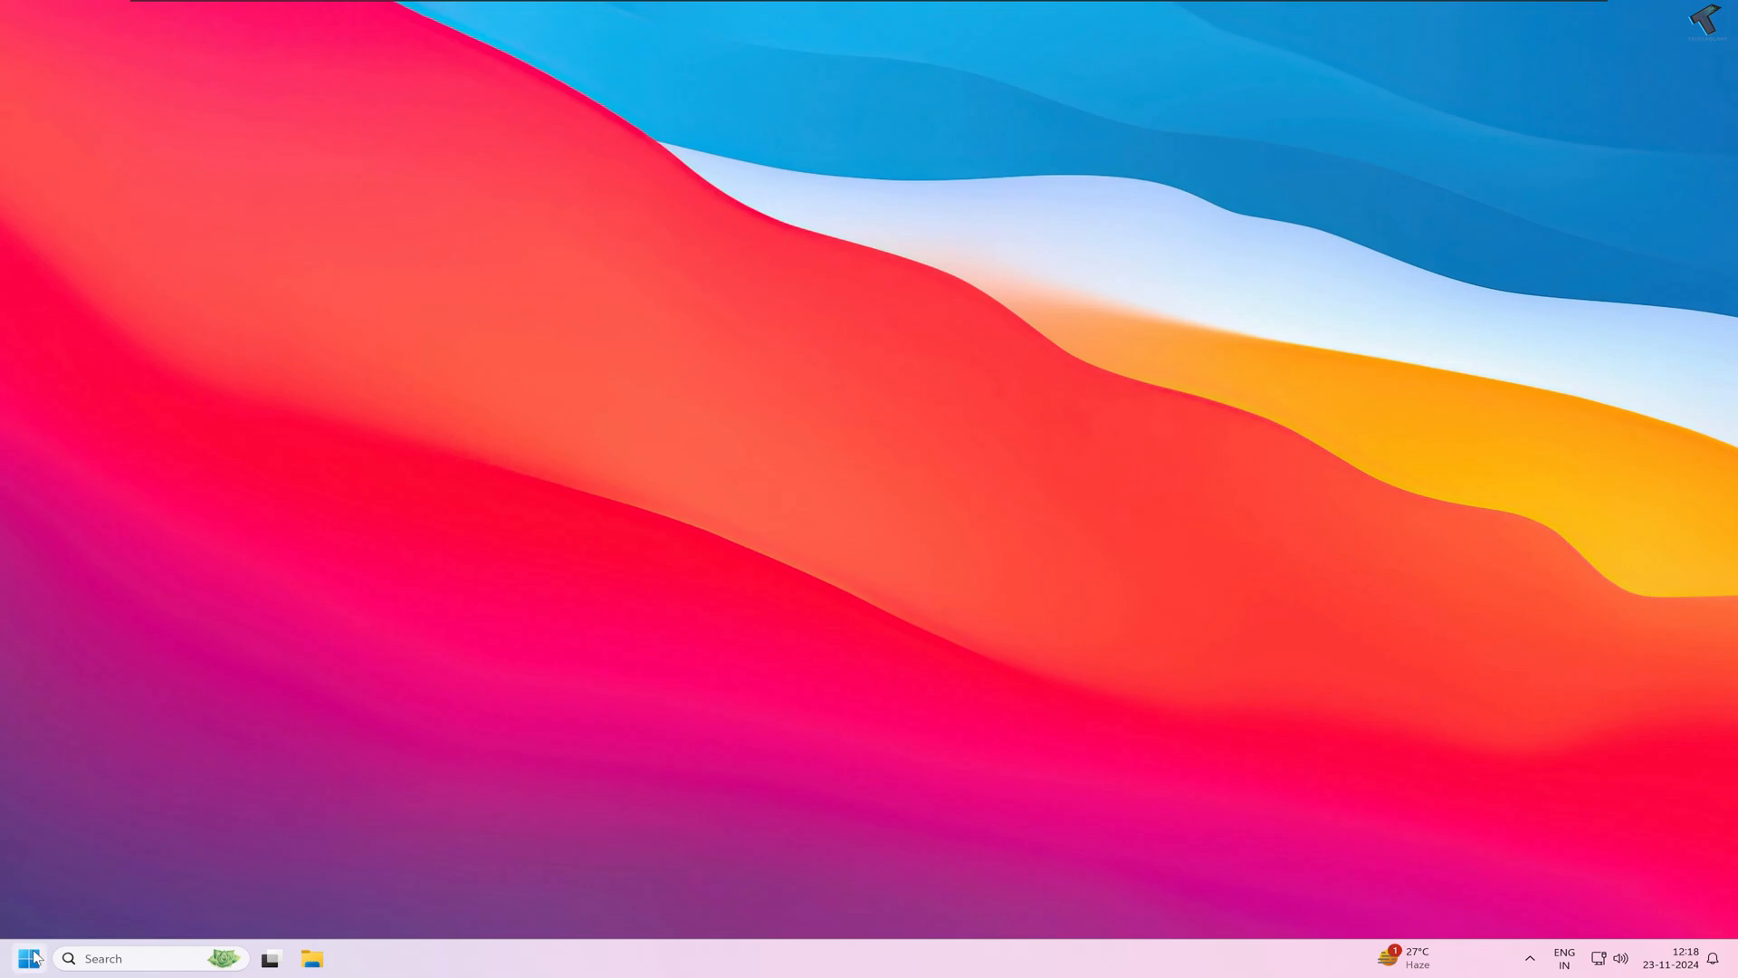
Search the Start menu for regedit and launch Registry Editor
left_click(28, 958)
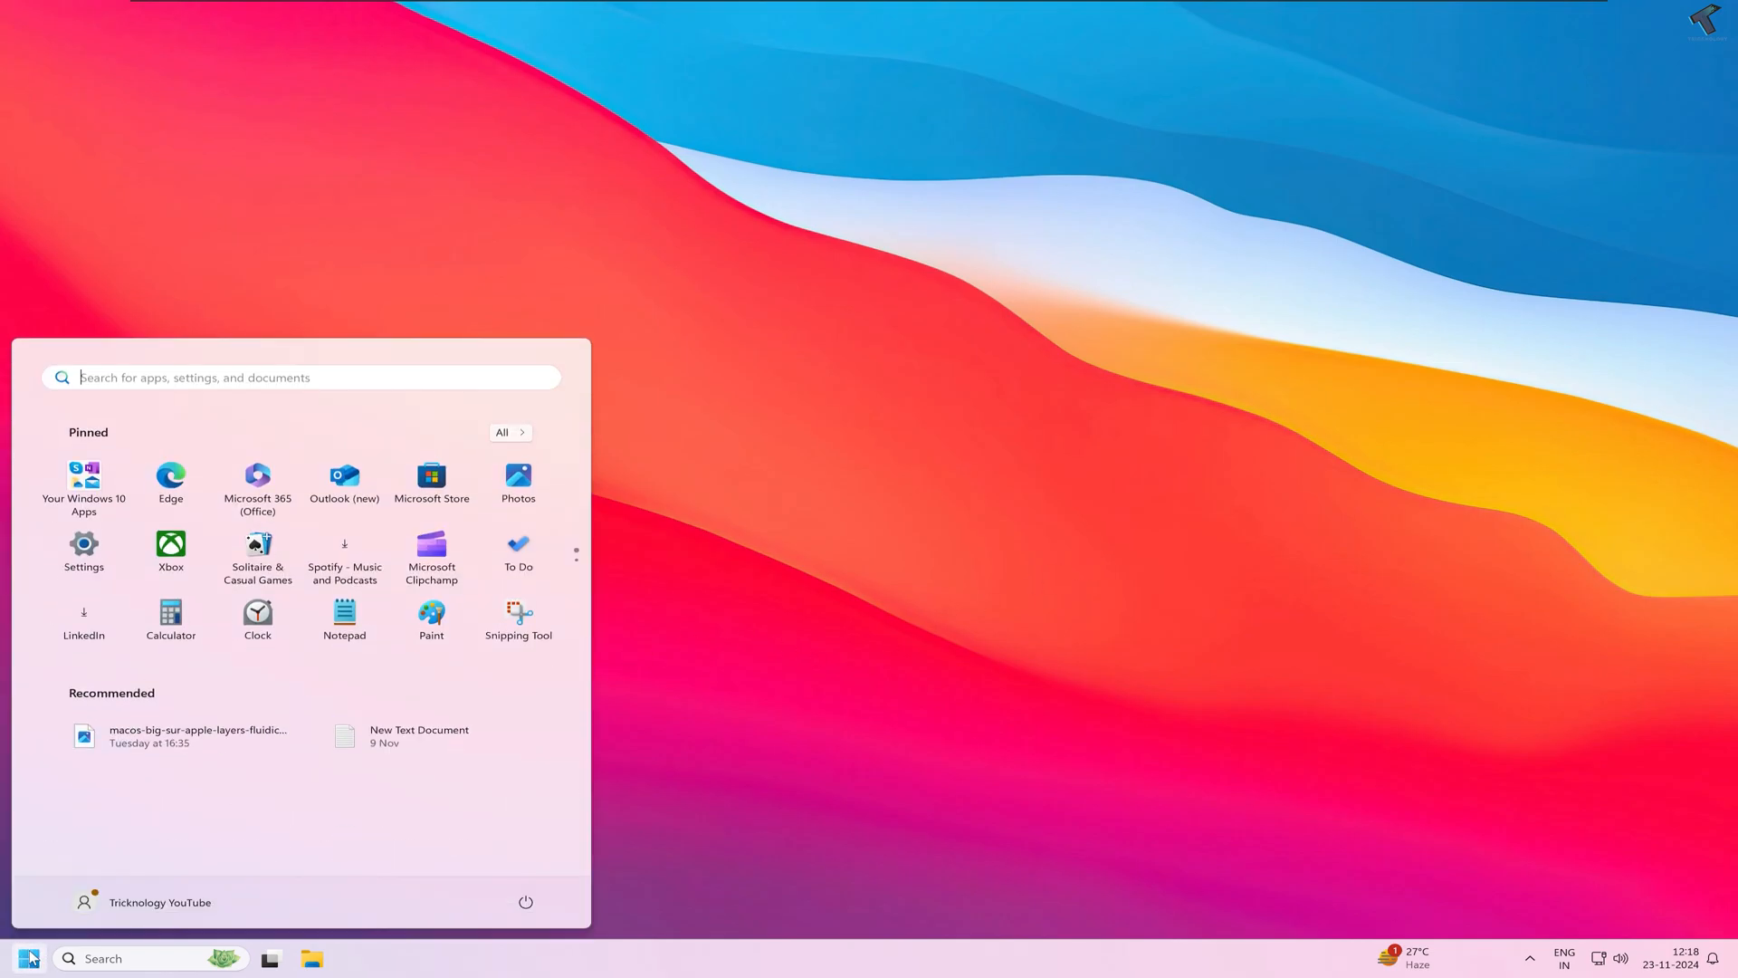
type("registry Editor")
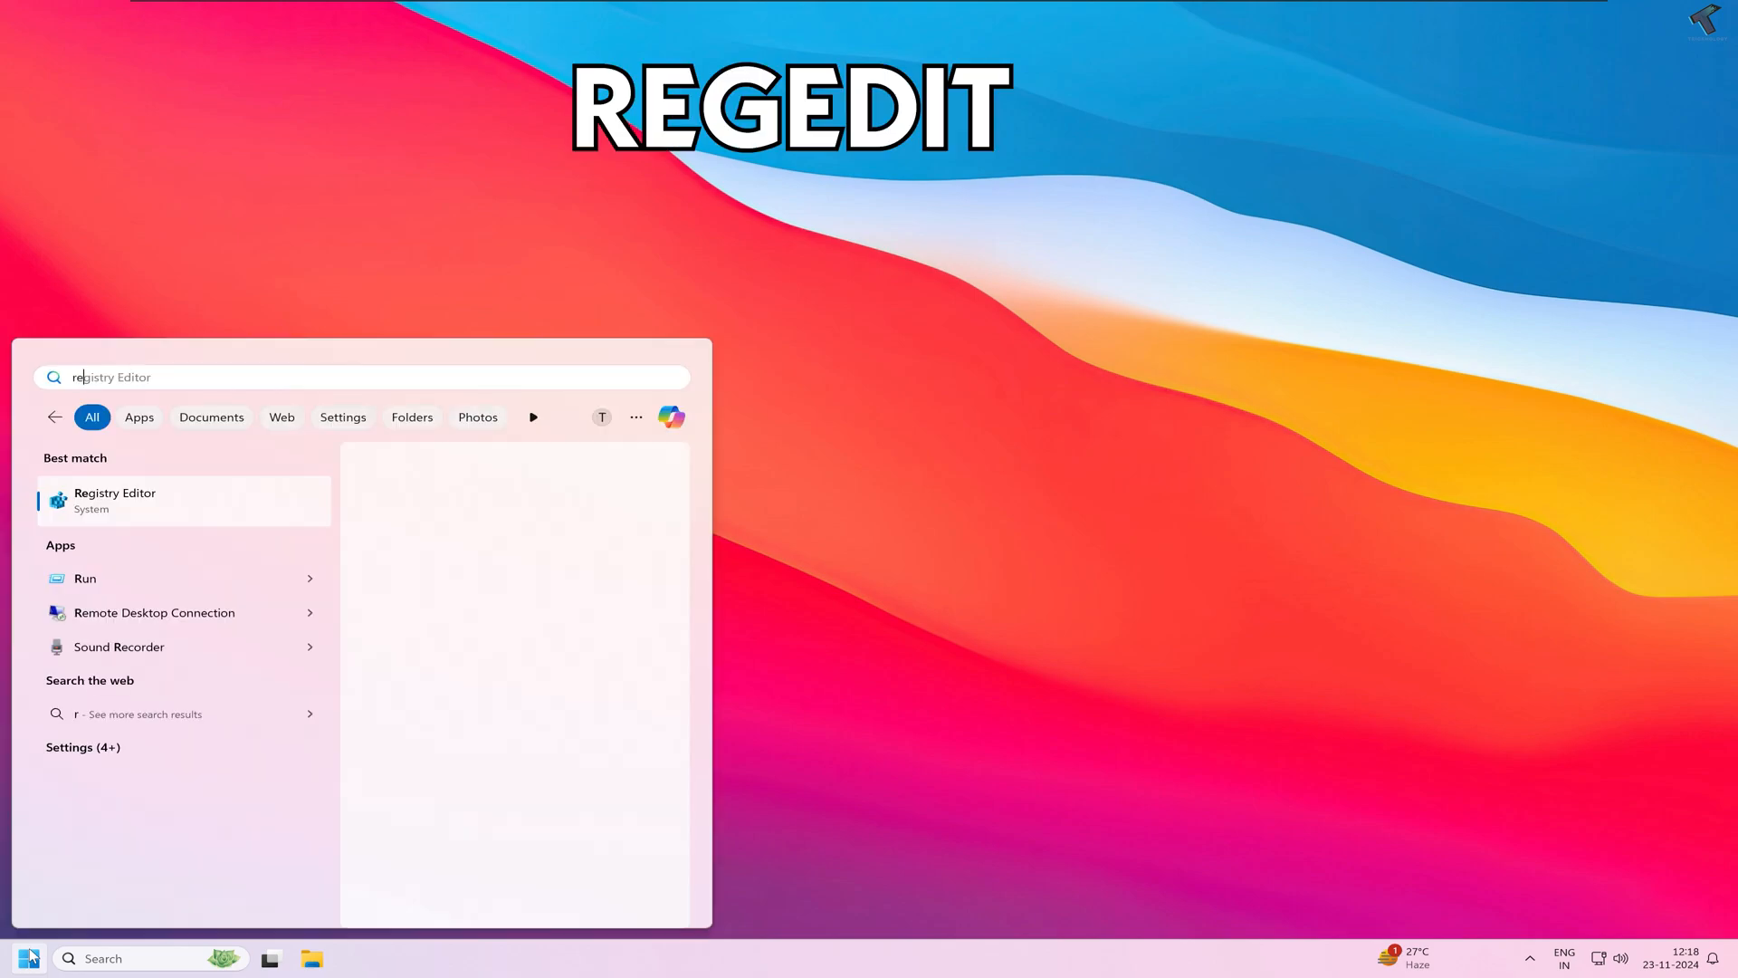
type("eged")
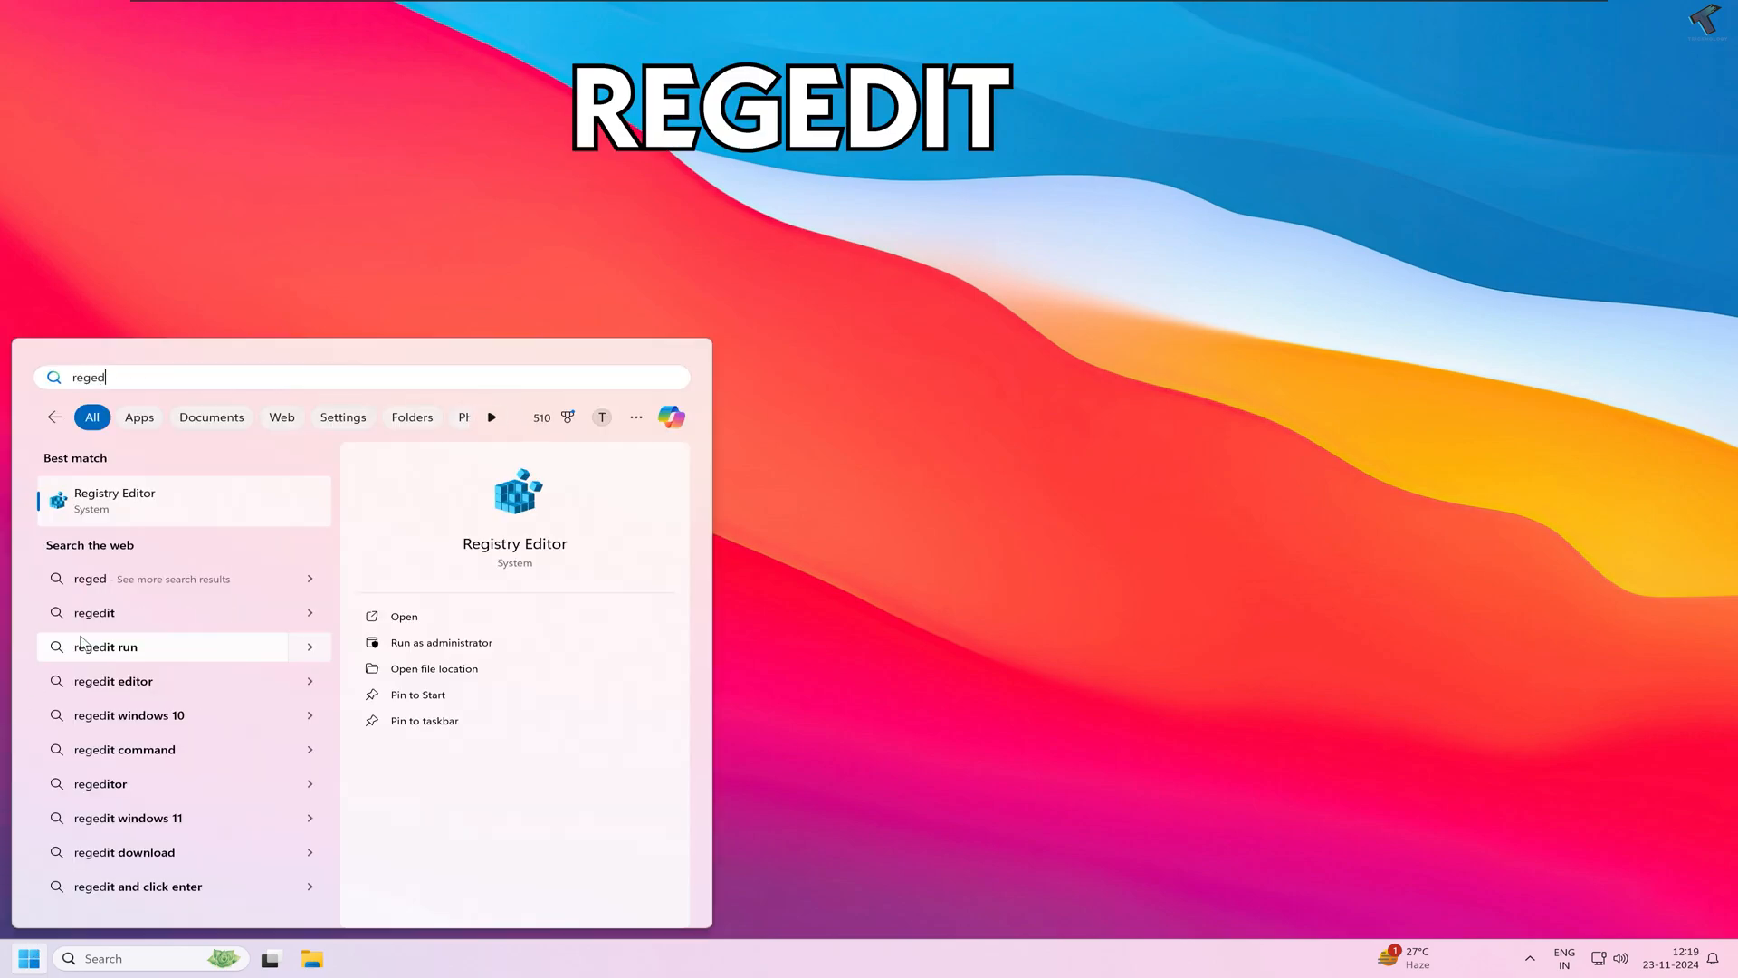
type("it")
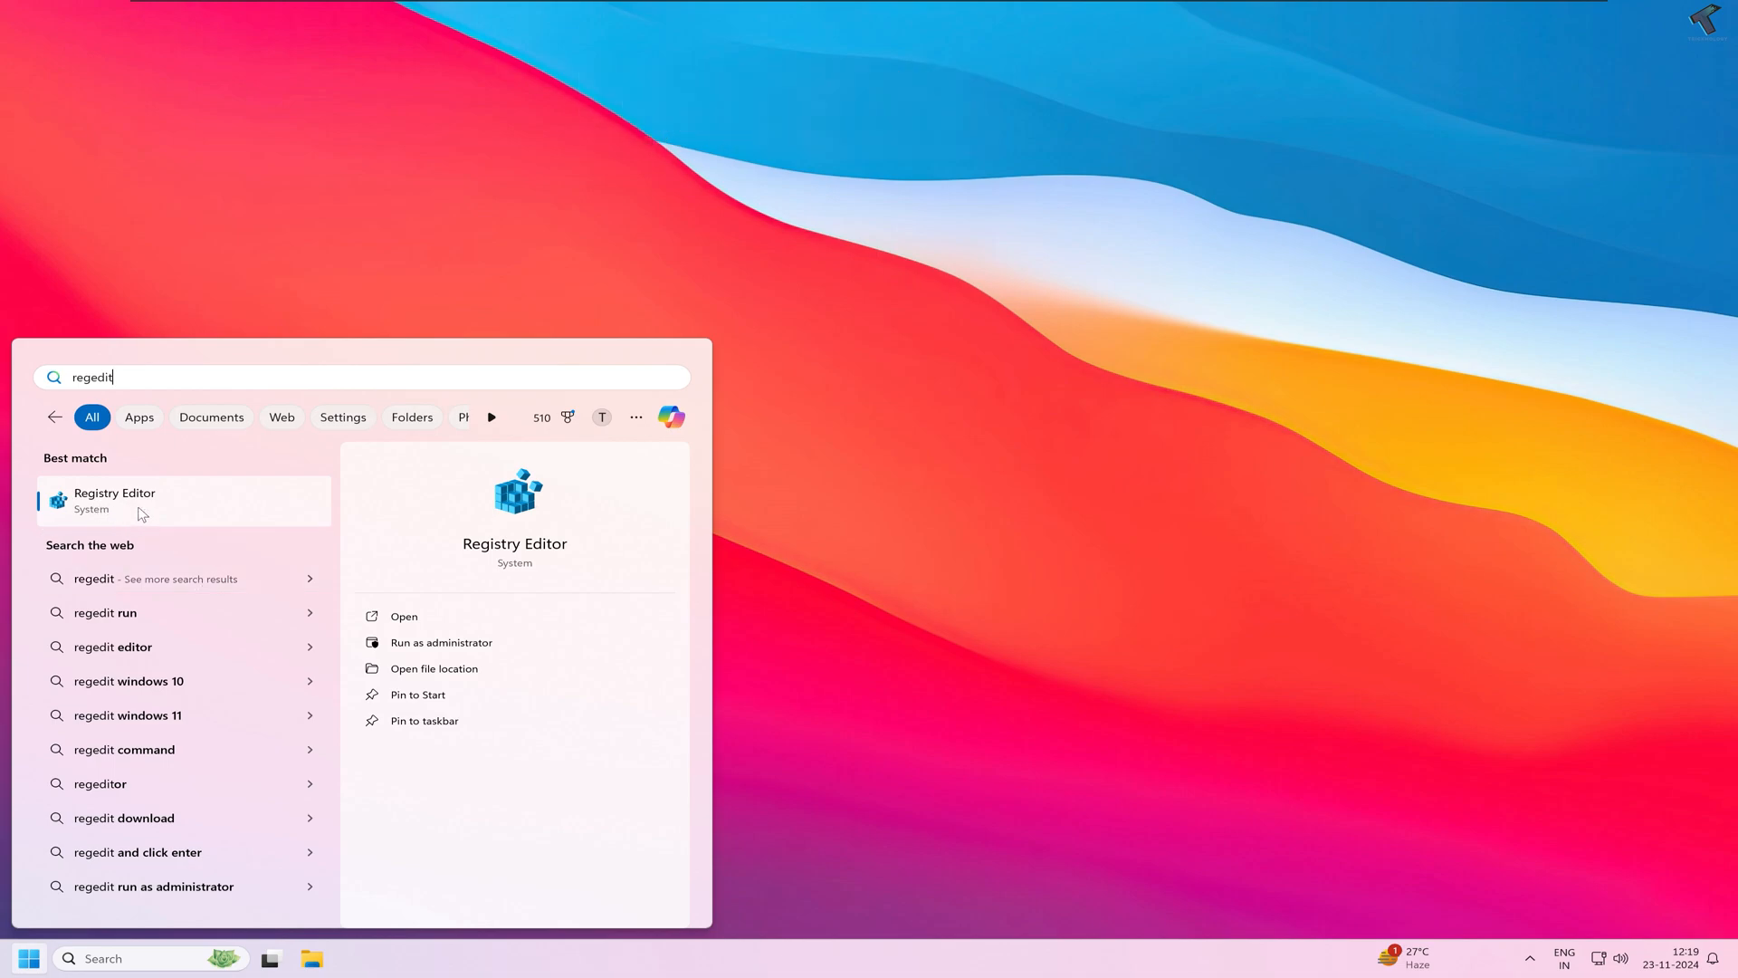
left_click(440, 641)
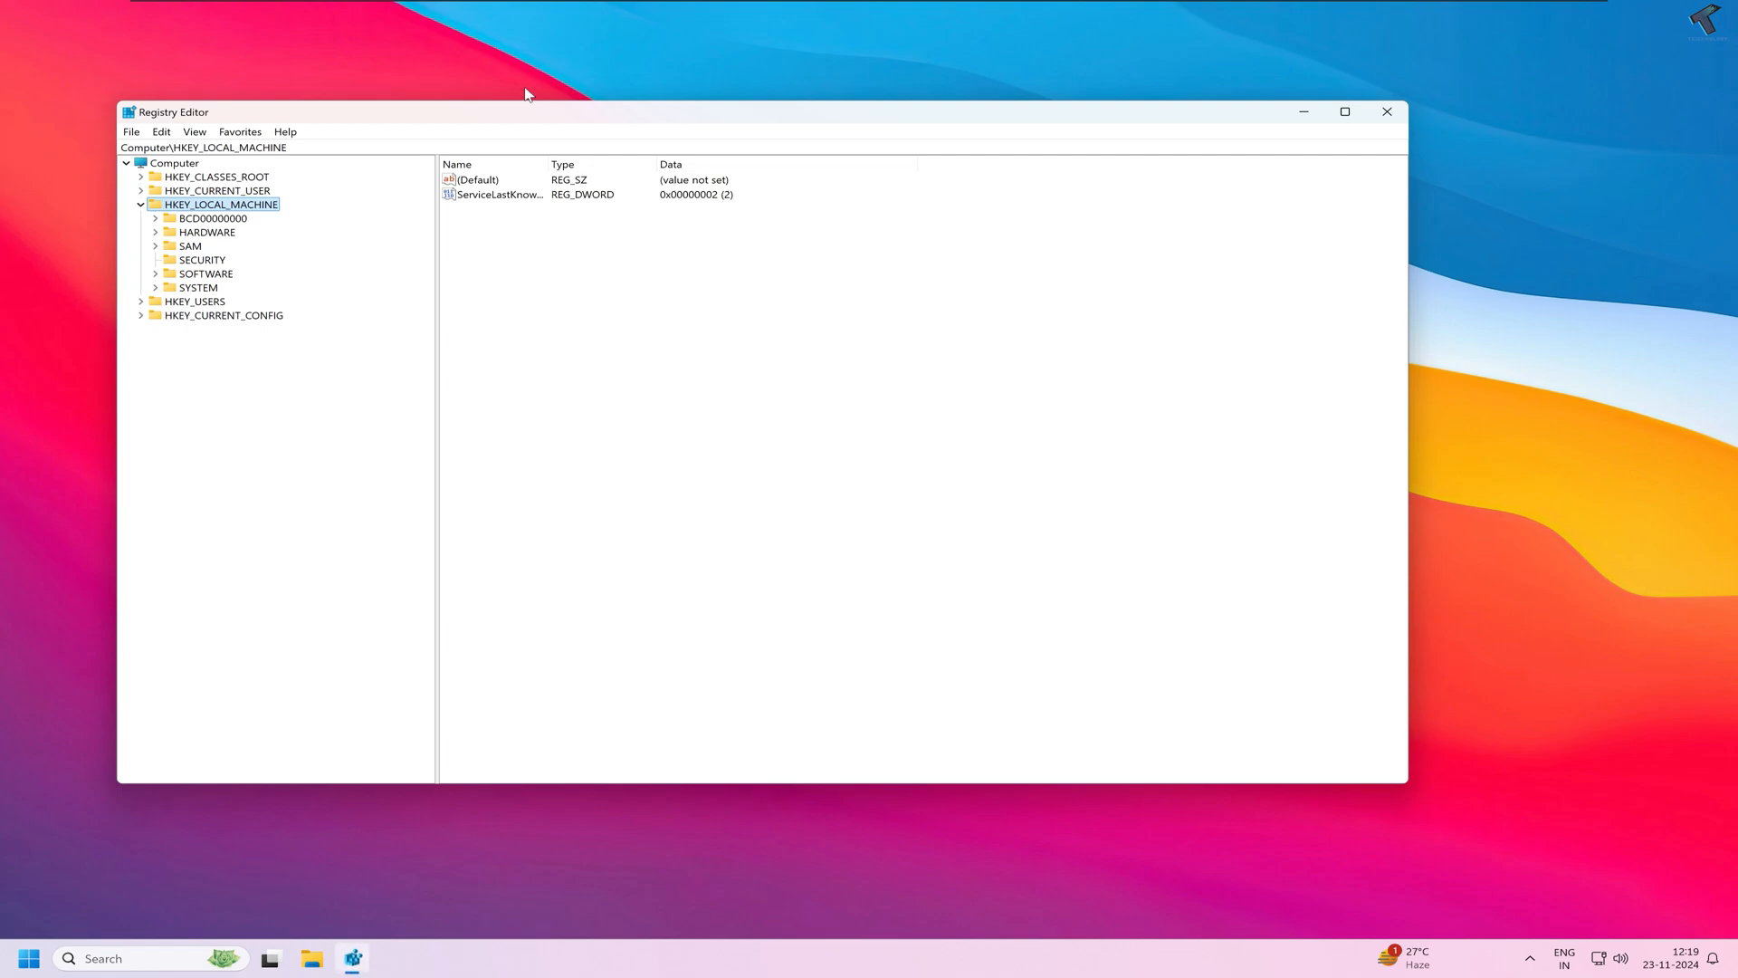
Expand HKEY_LOCAL_MACHINE > SOFTWARE > Microsoft and scroll down toward Windows\CurrentVersion\Run
left_click_drag(527, 110, 639, 115)
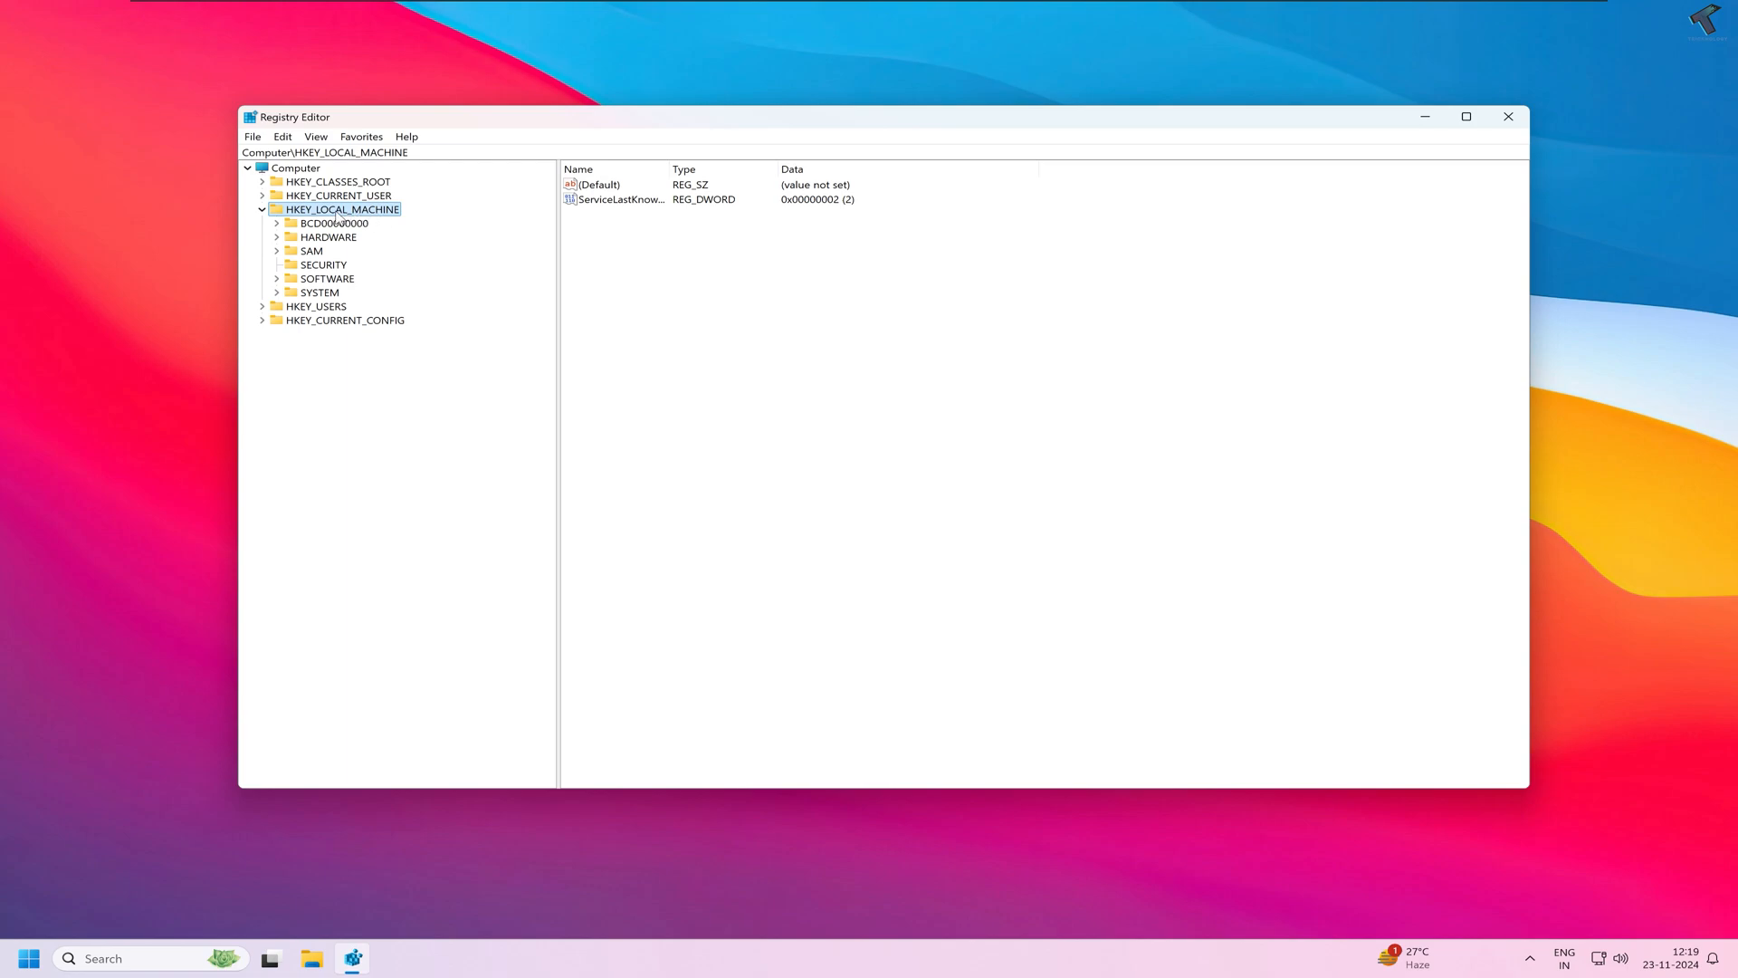
left_click(275, 279)
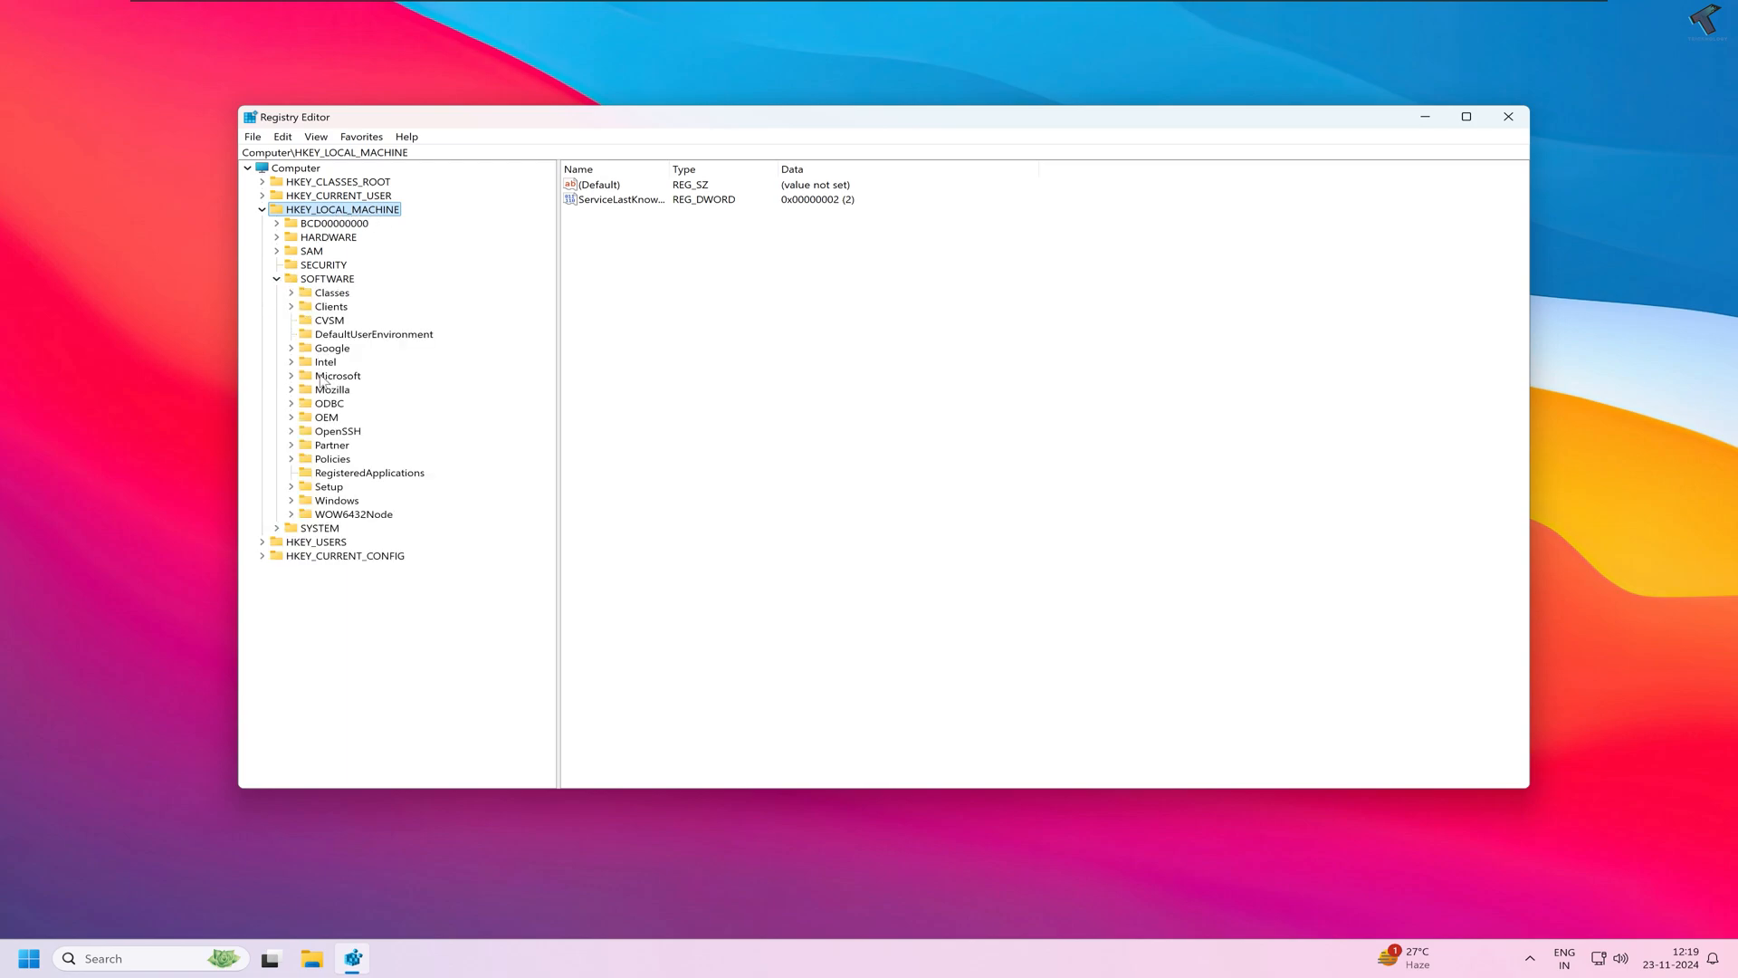
left_click(290, 377)
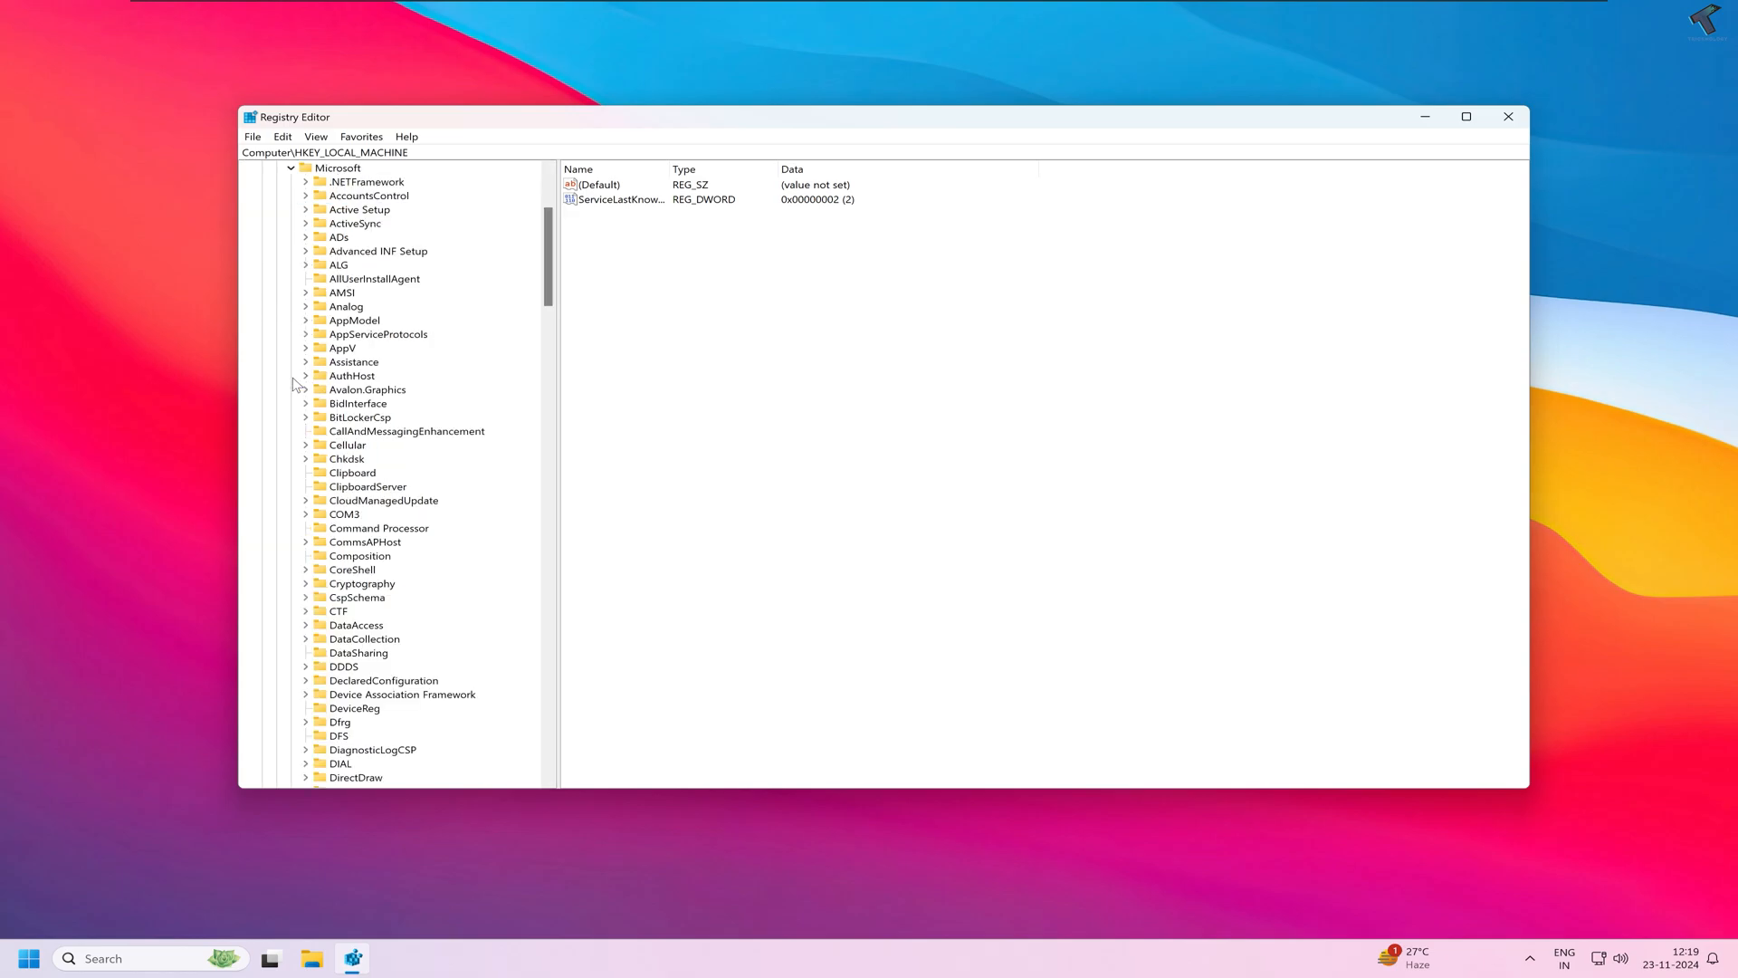
scroll("down", 3)
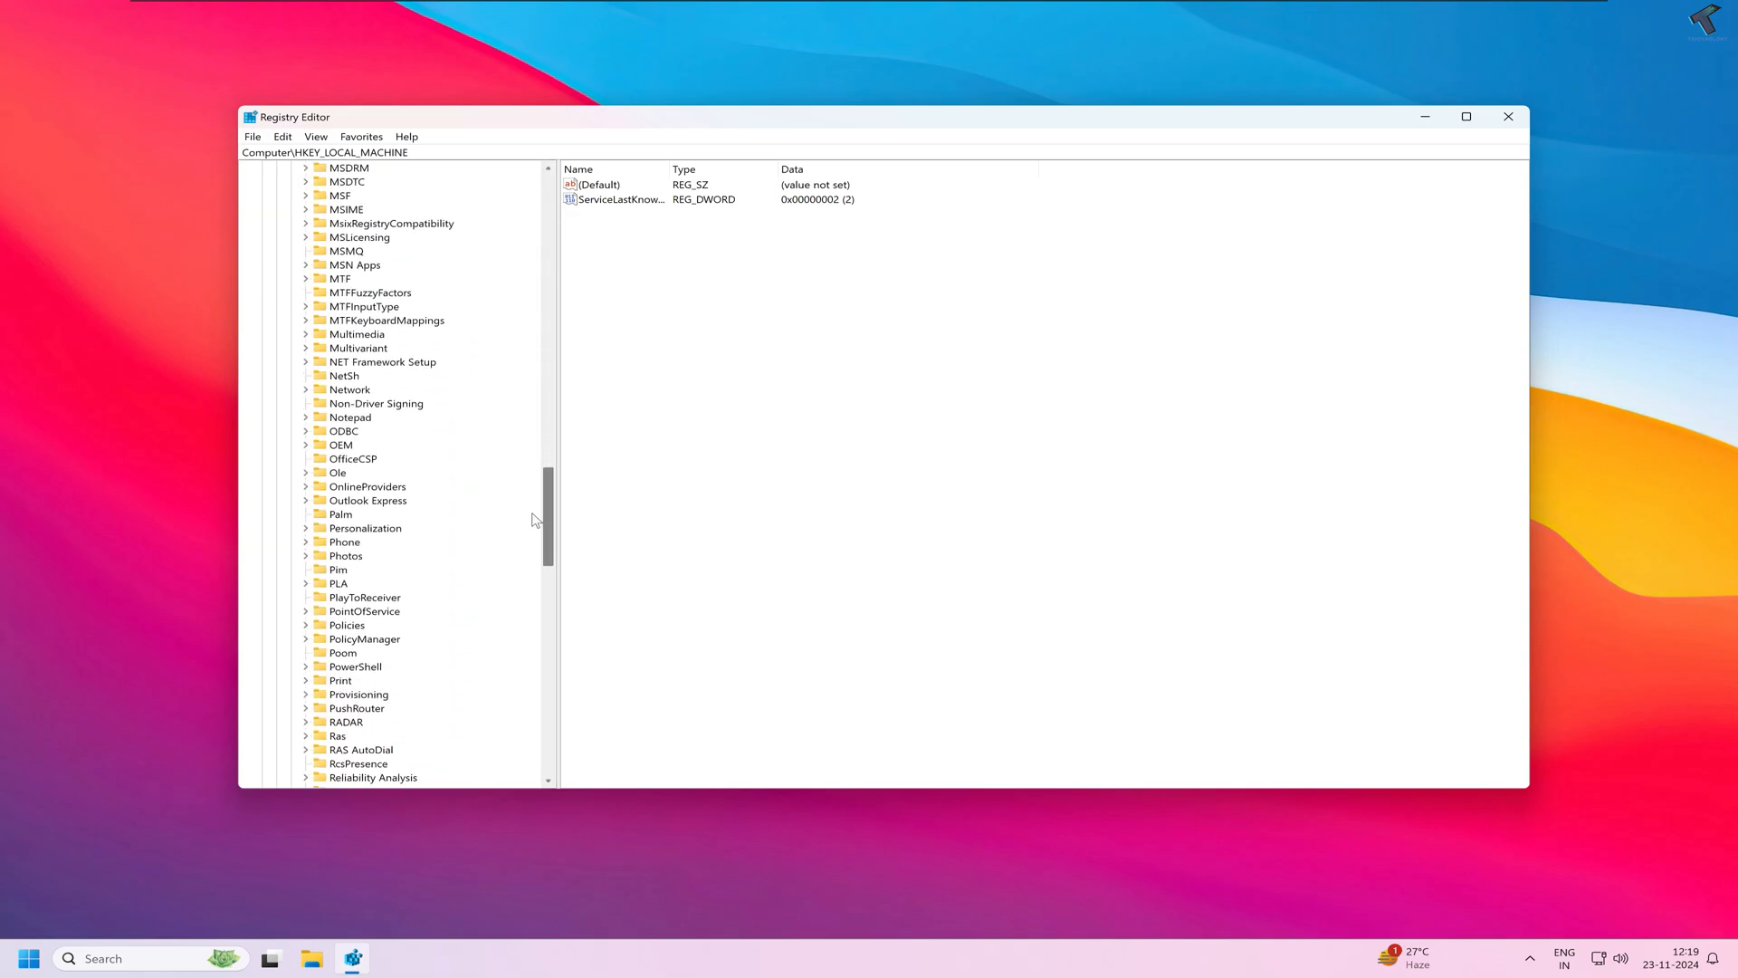
scroll("down", 3)
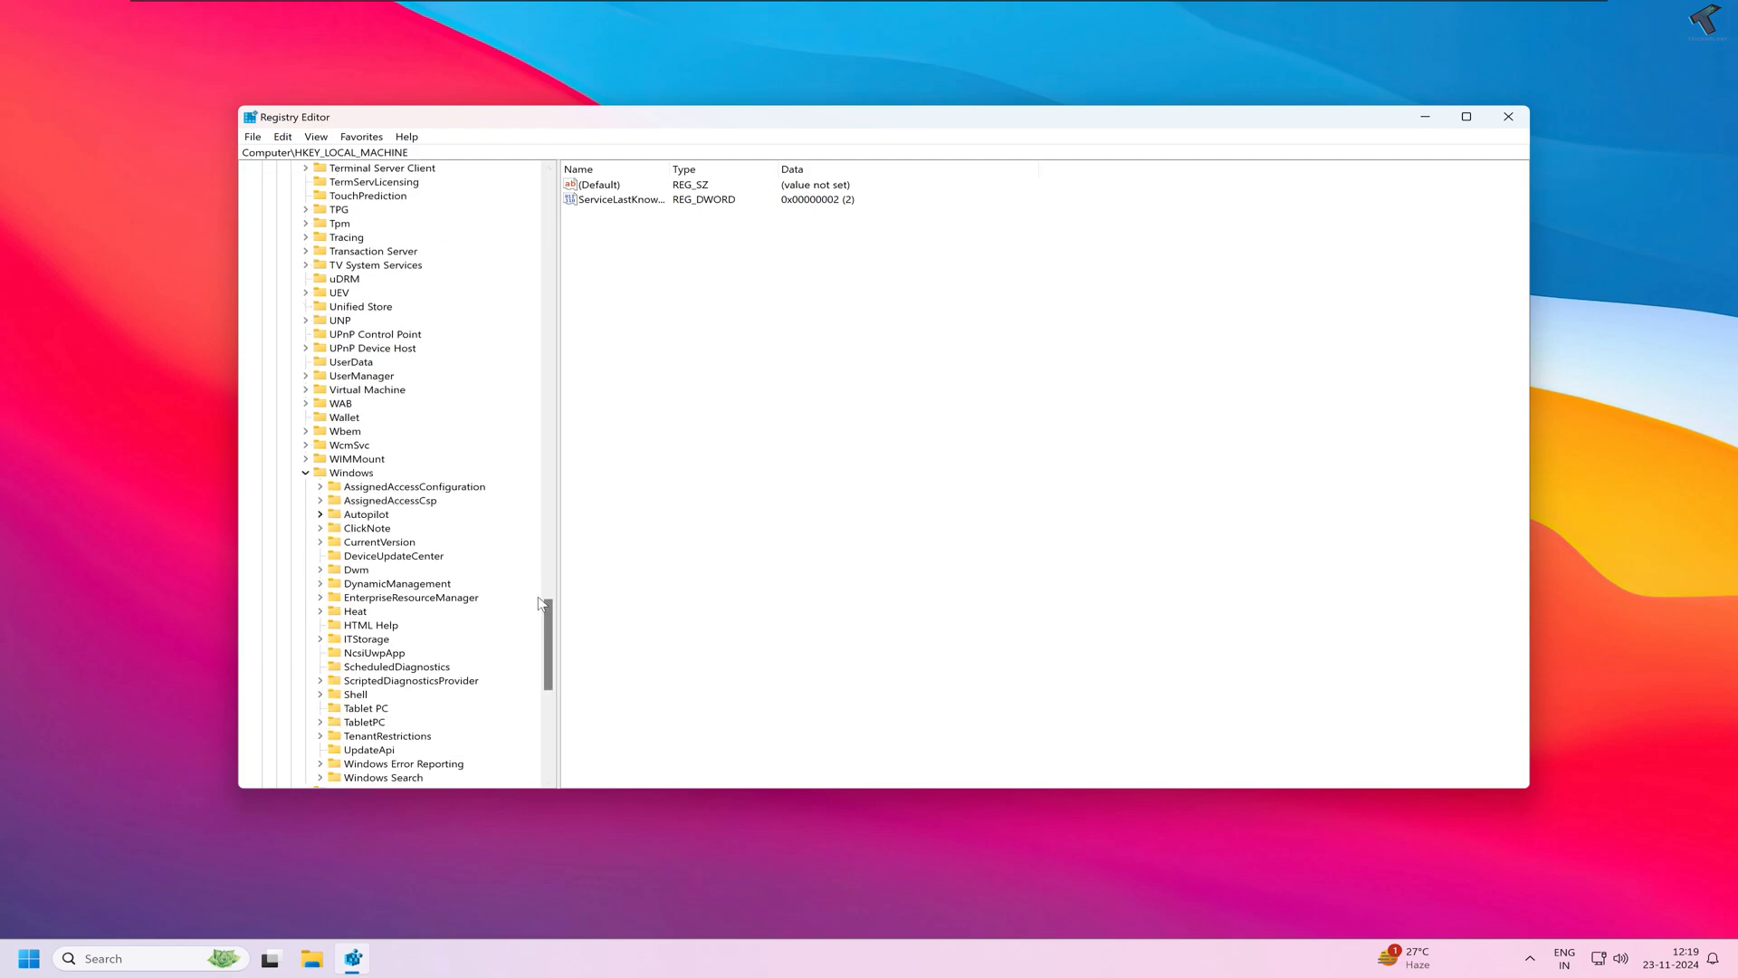
scroll("down", 3)
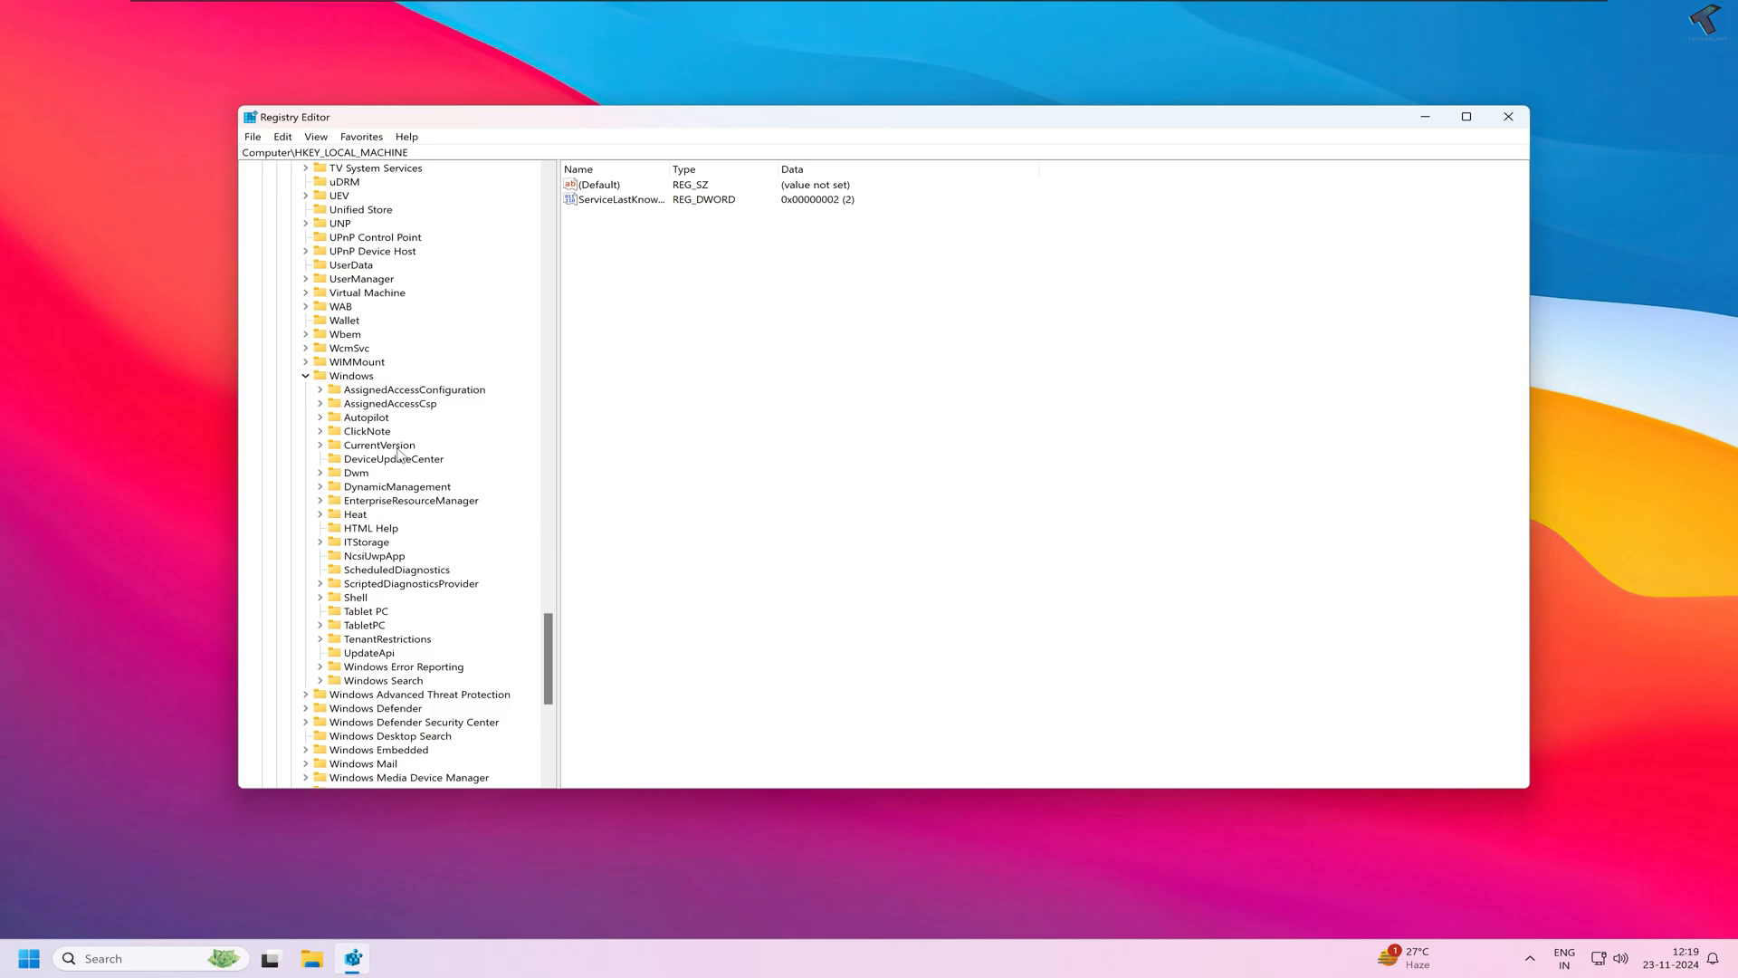
mouse_move(357, 456)
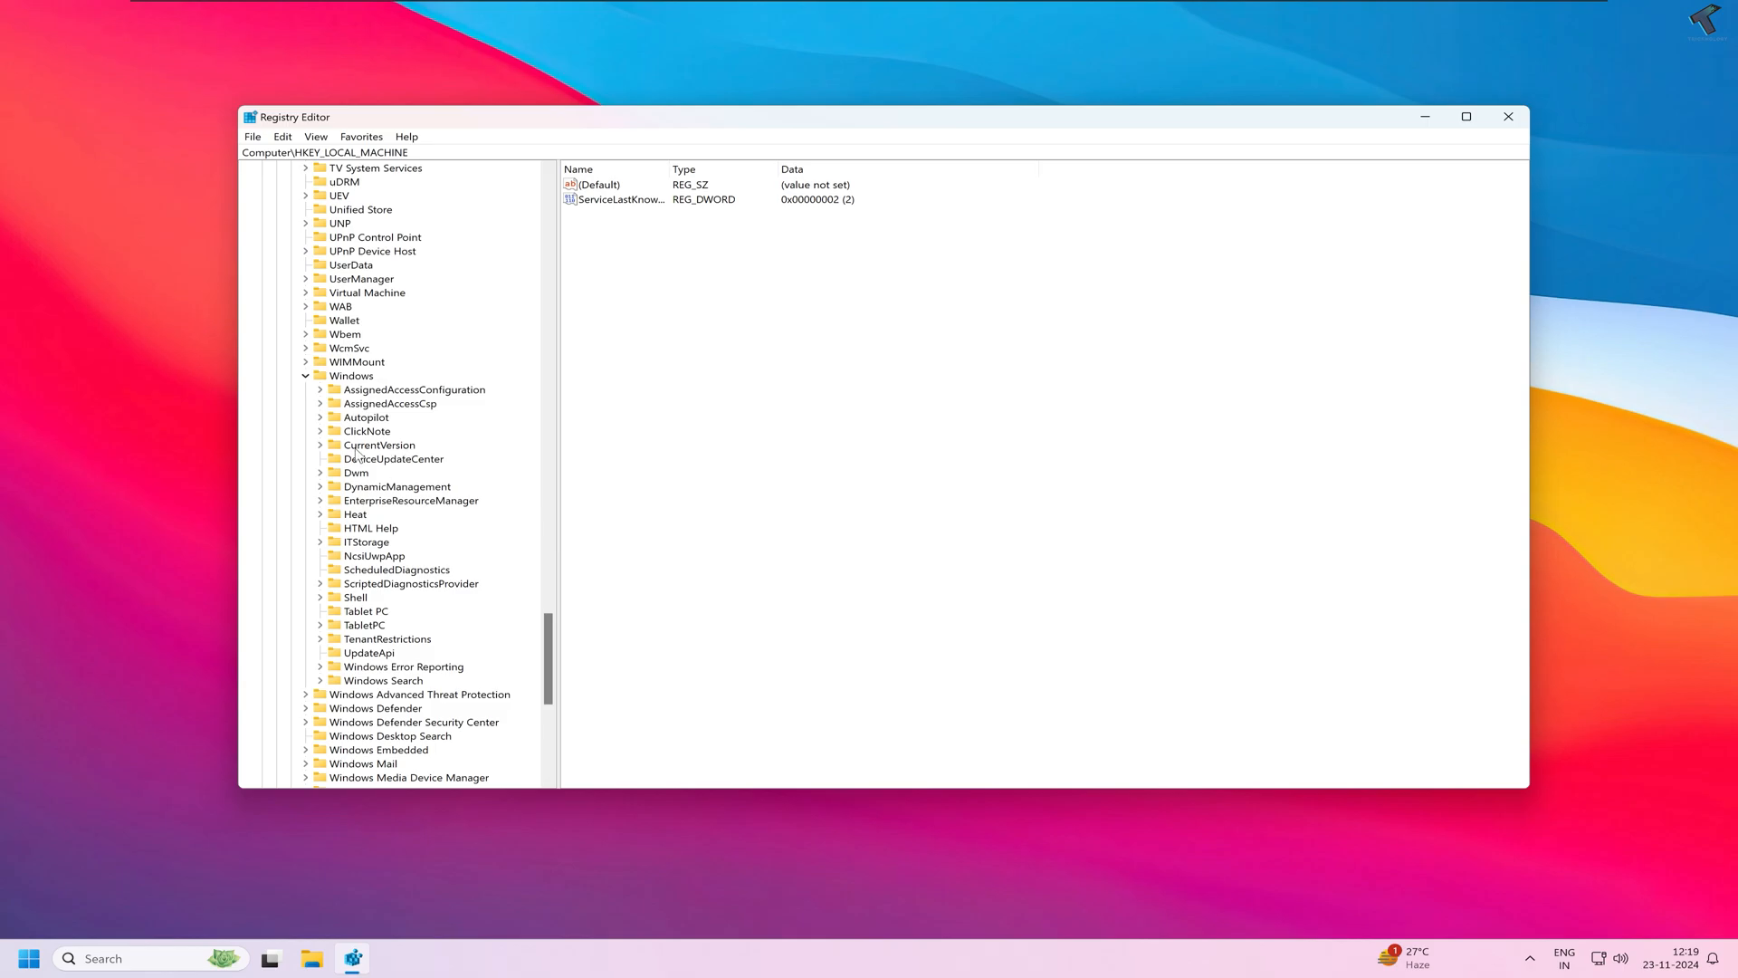
mouse_move(323, 449)
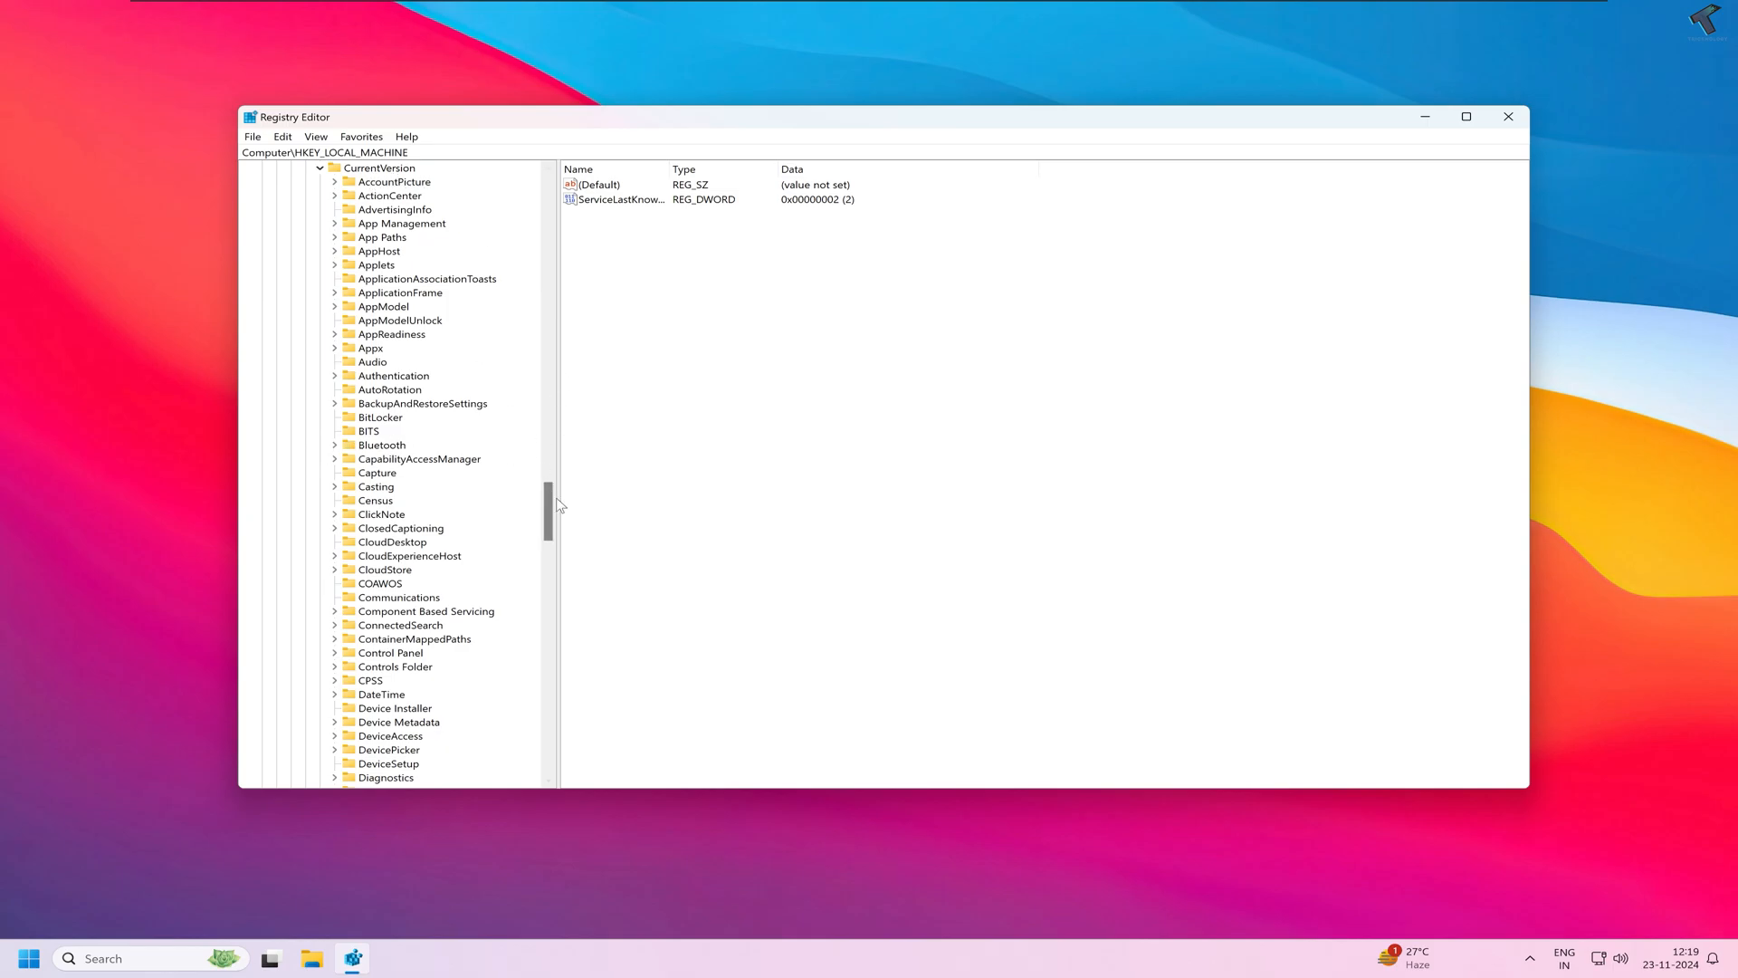
scroll("down", 3)
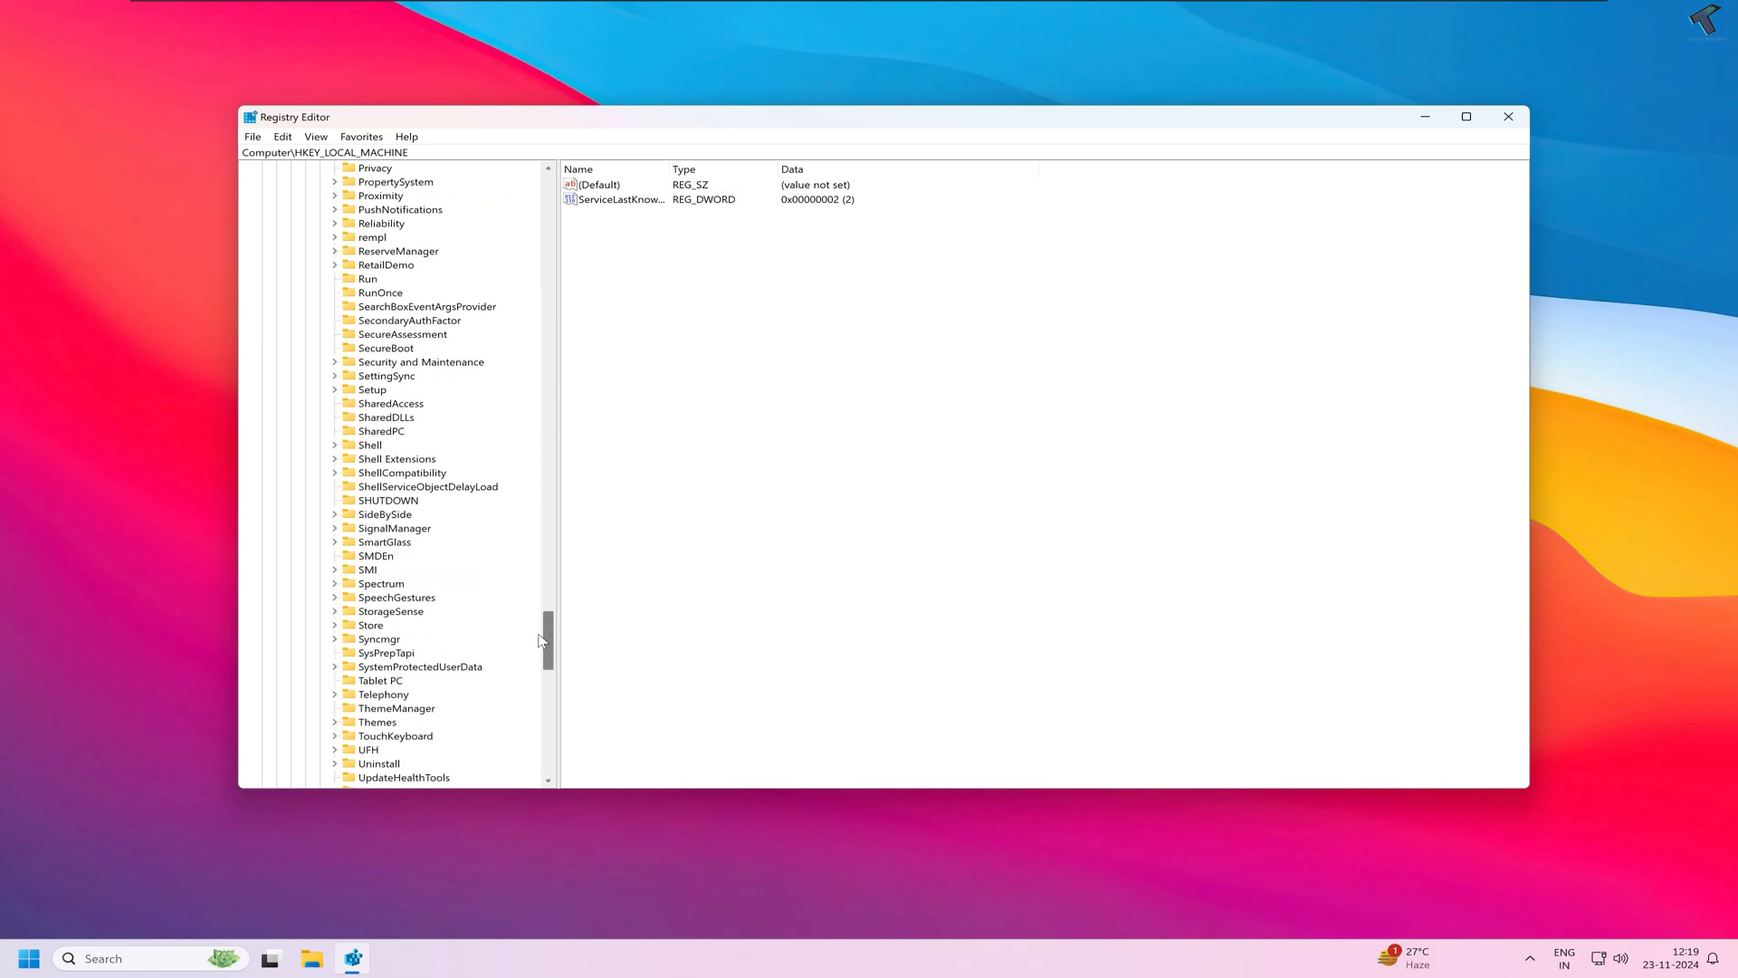
Add a new String Value named ctfmon under the Run key and begin editing it
left_click(367, 362)
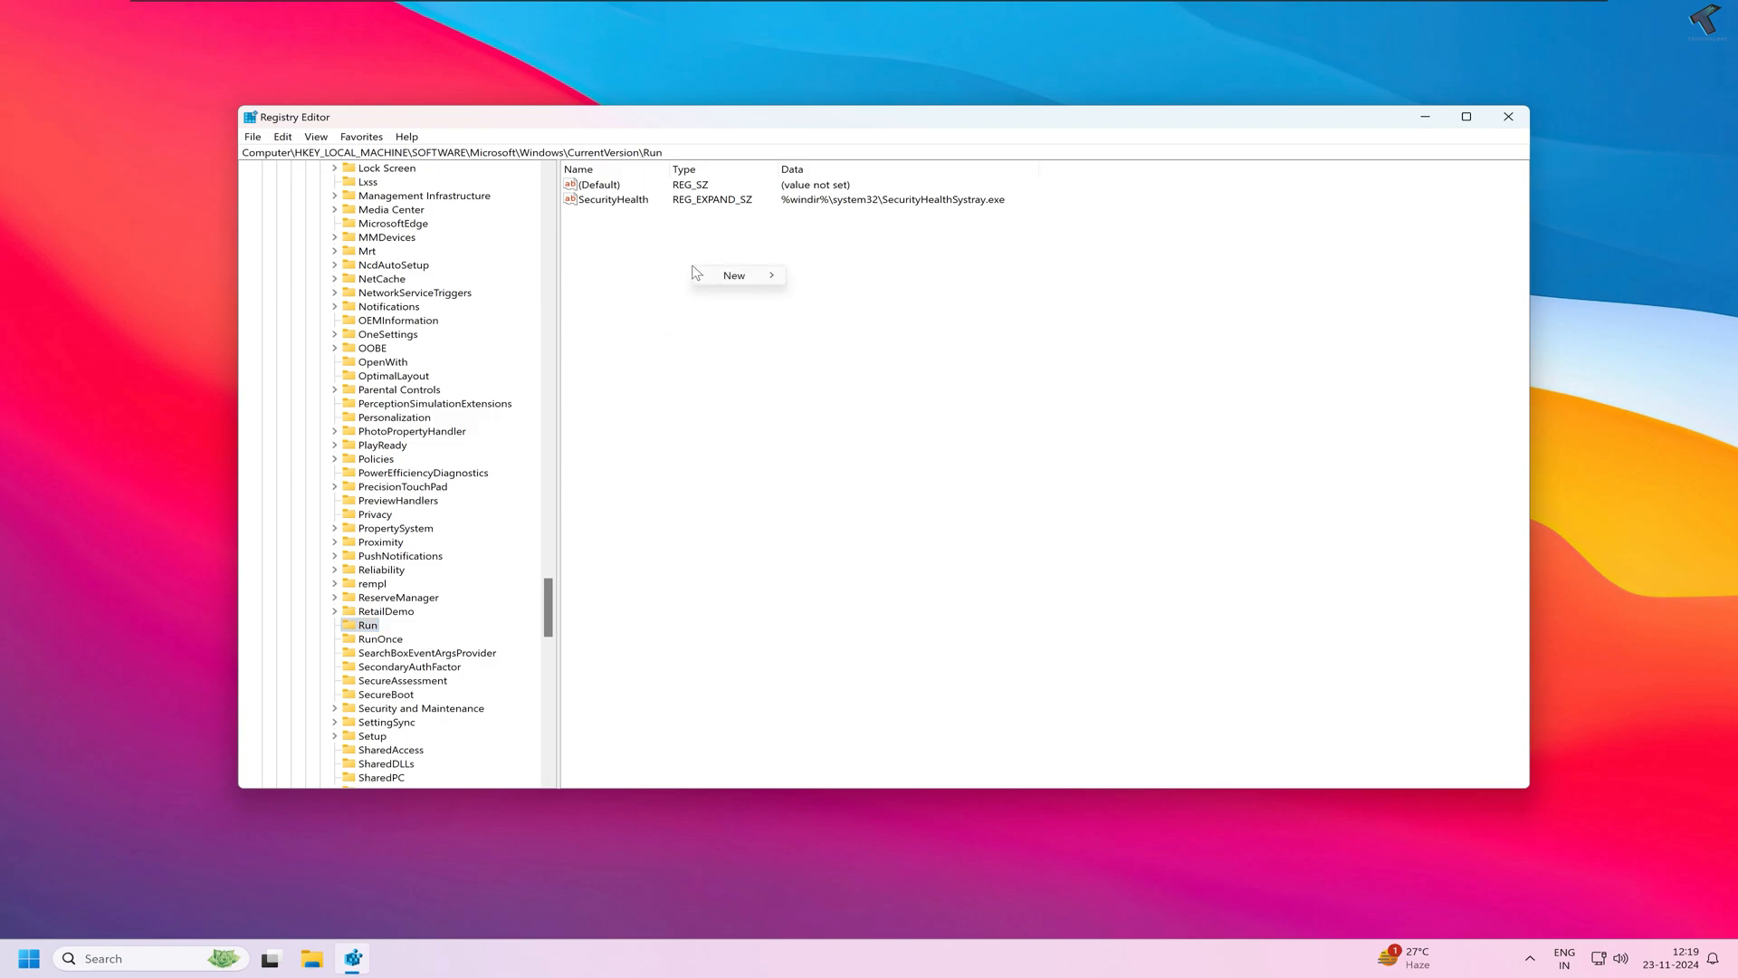
mouse_move(733, 275)
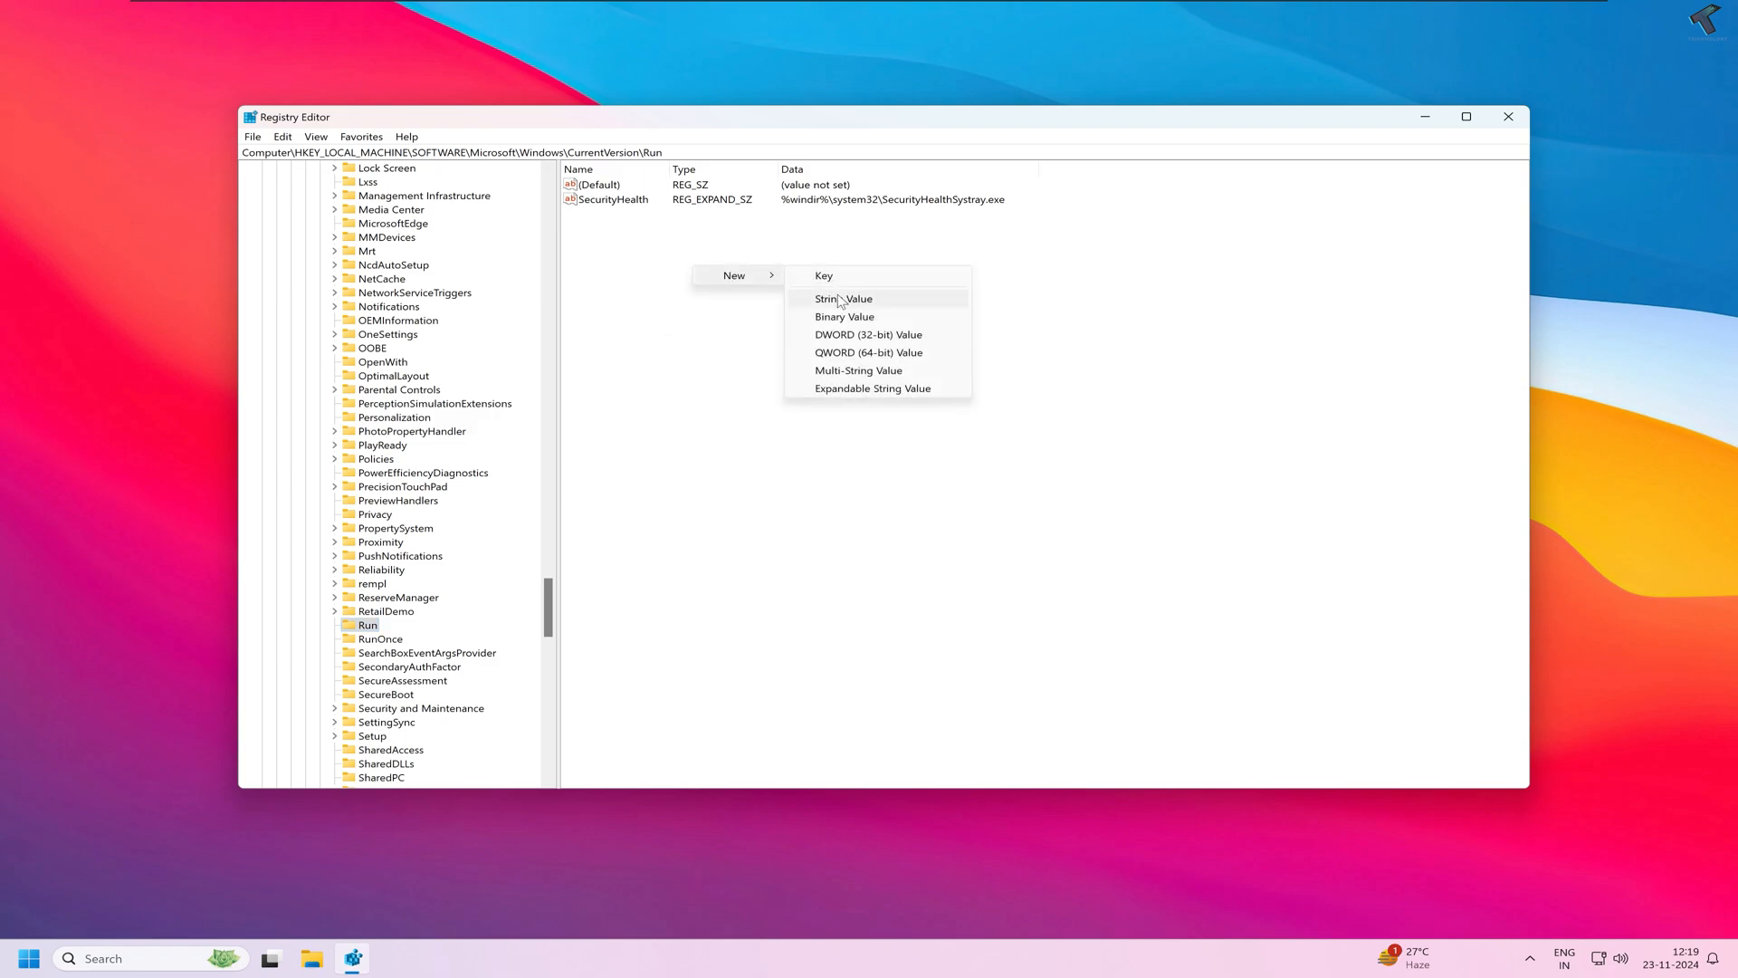
left_click(842, 299)
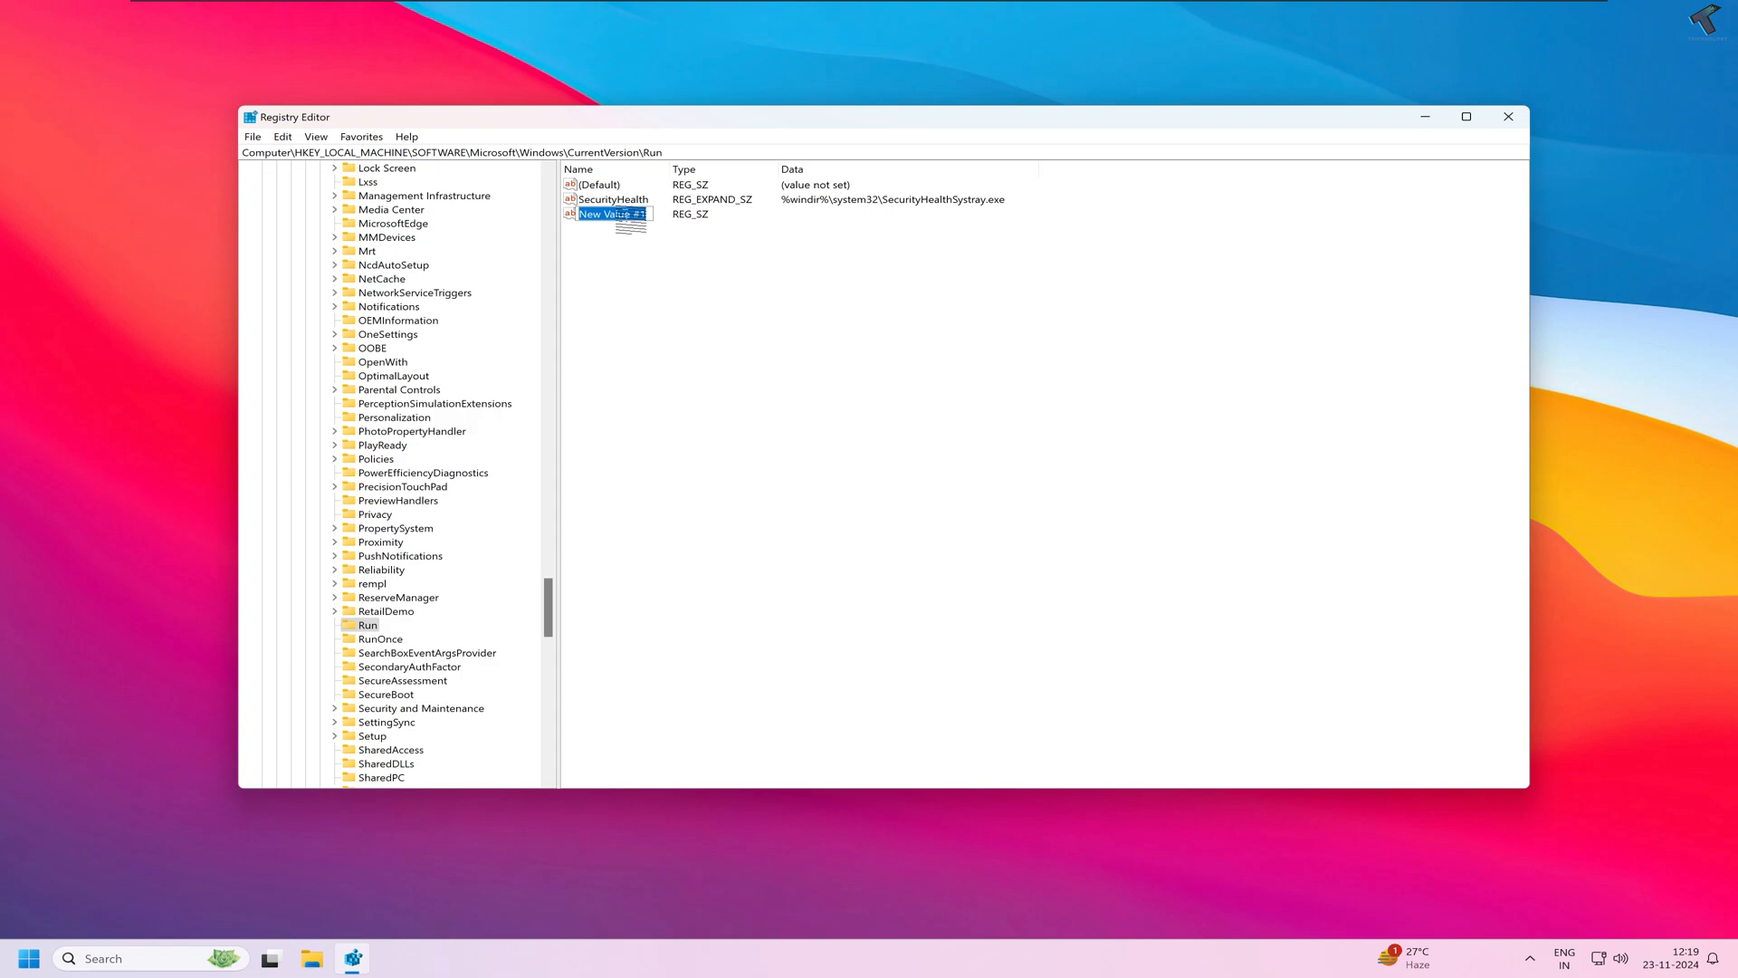
type("ct")
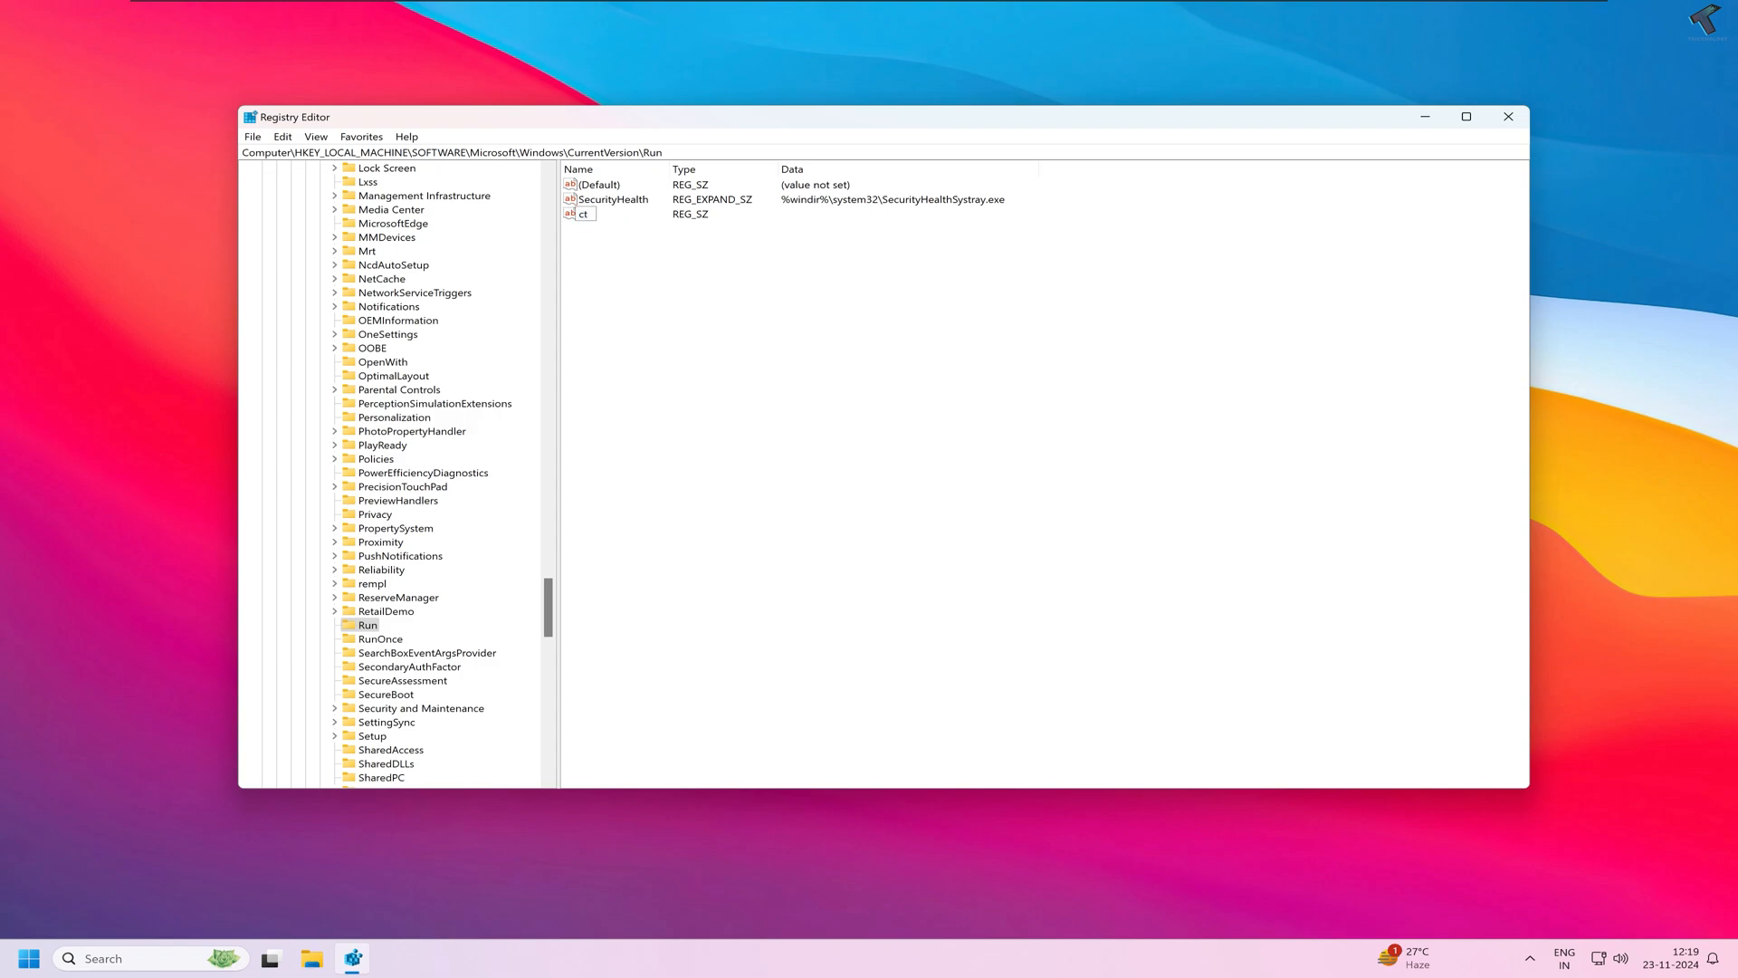
type("ctfmon")
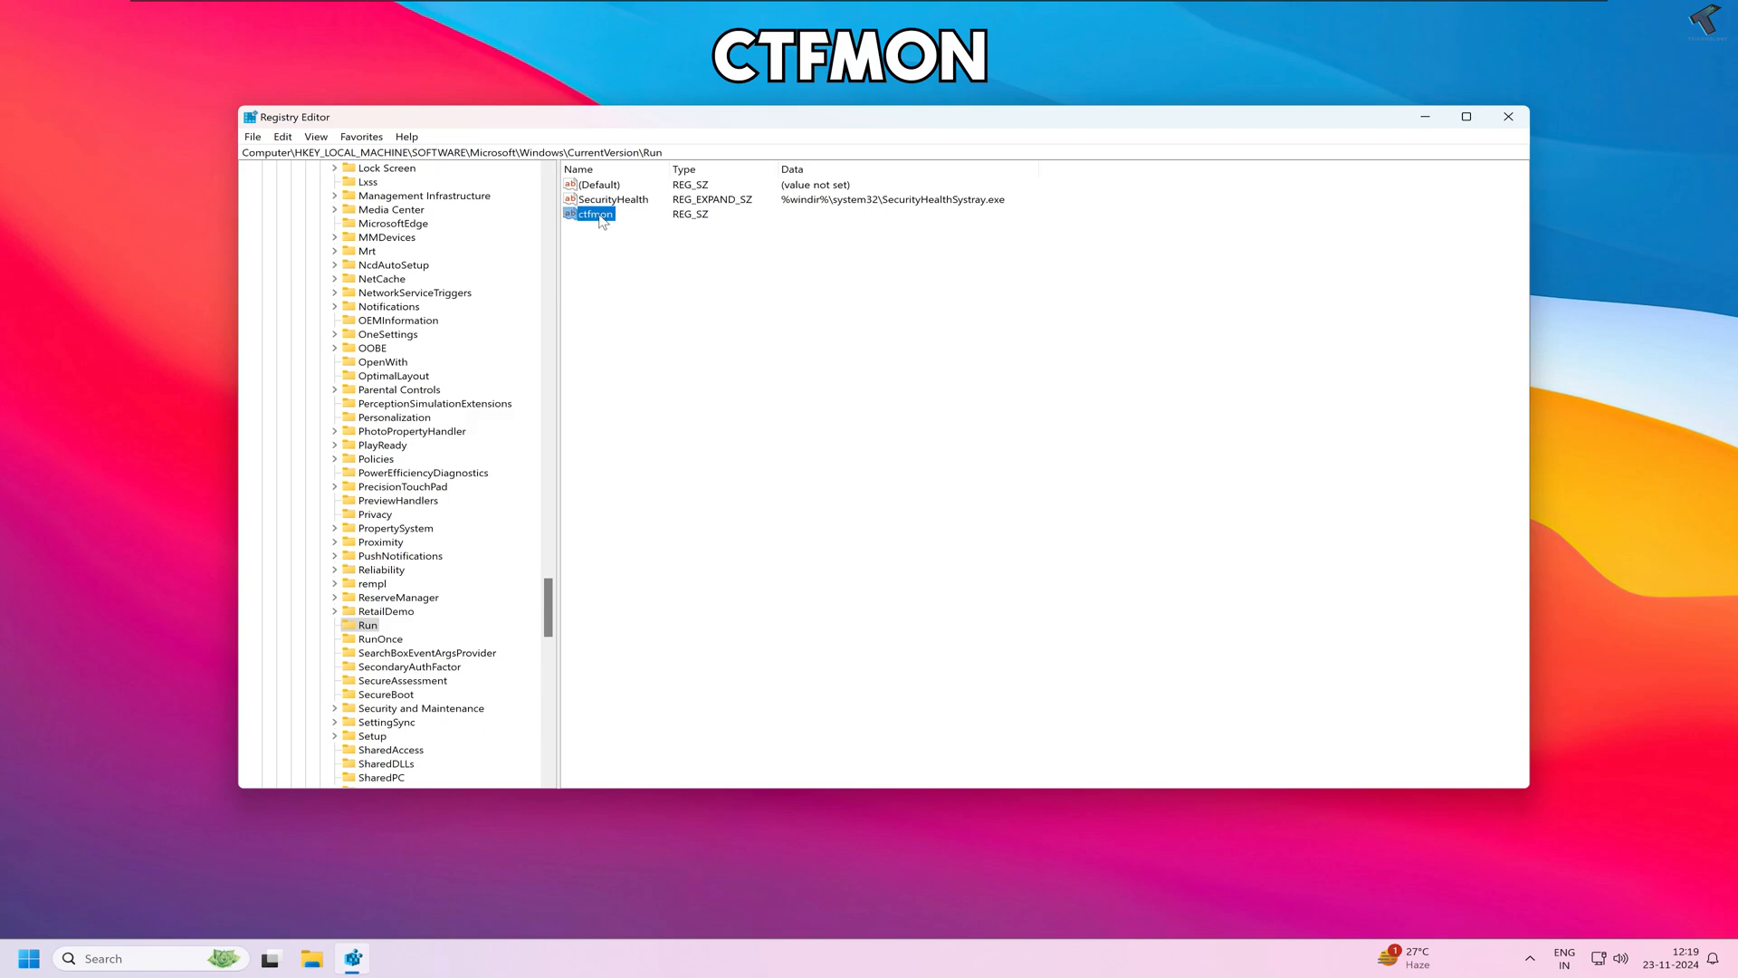
double_click(590, 214)
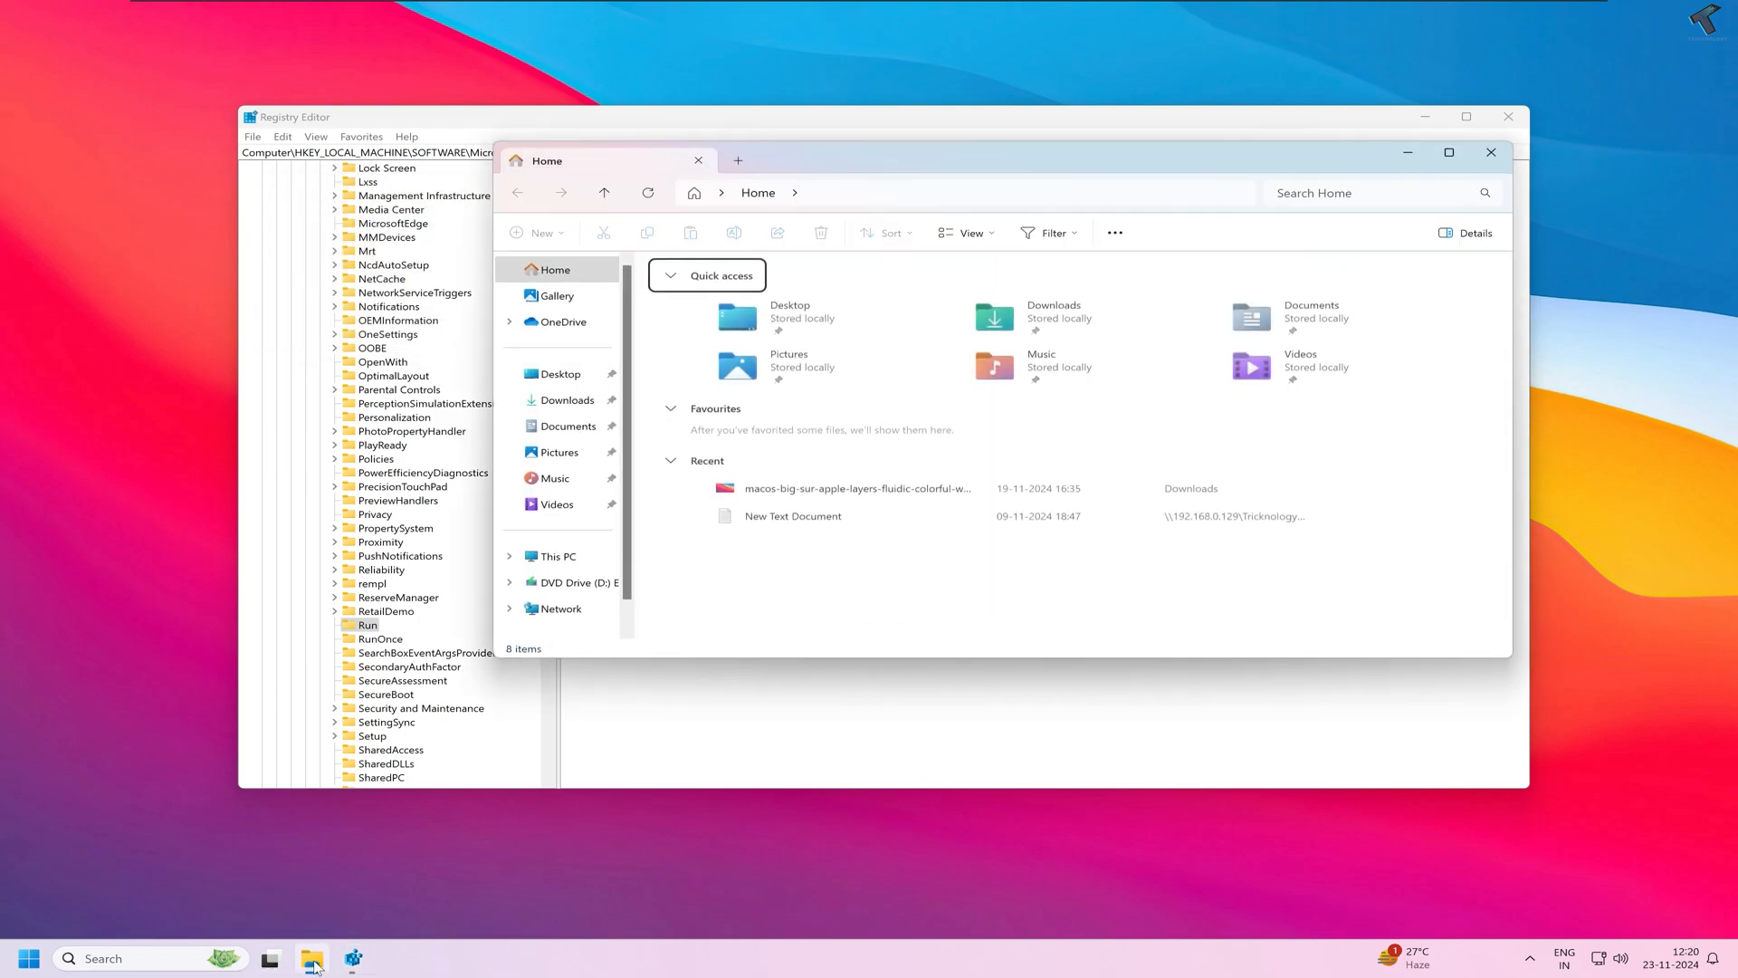
Browse This PC > Local Disk (C:) > Windows > System32 in File Explorer
left_click(555, 556)
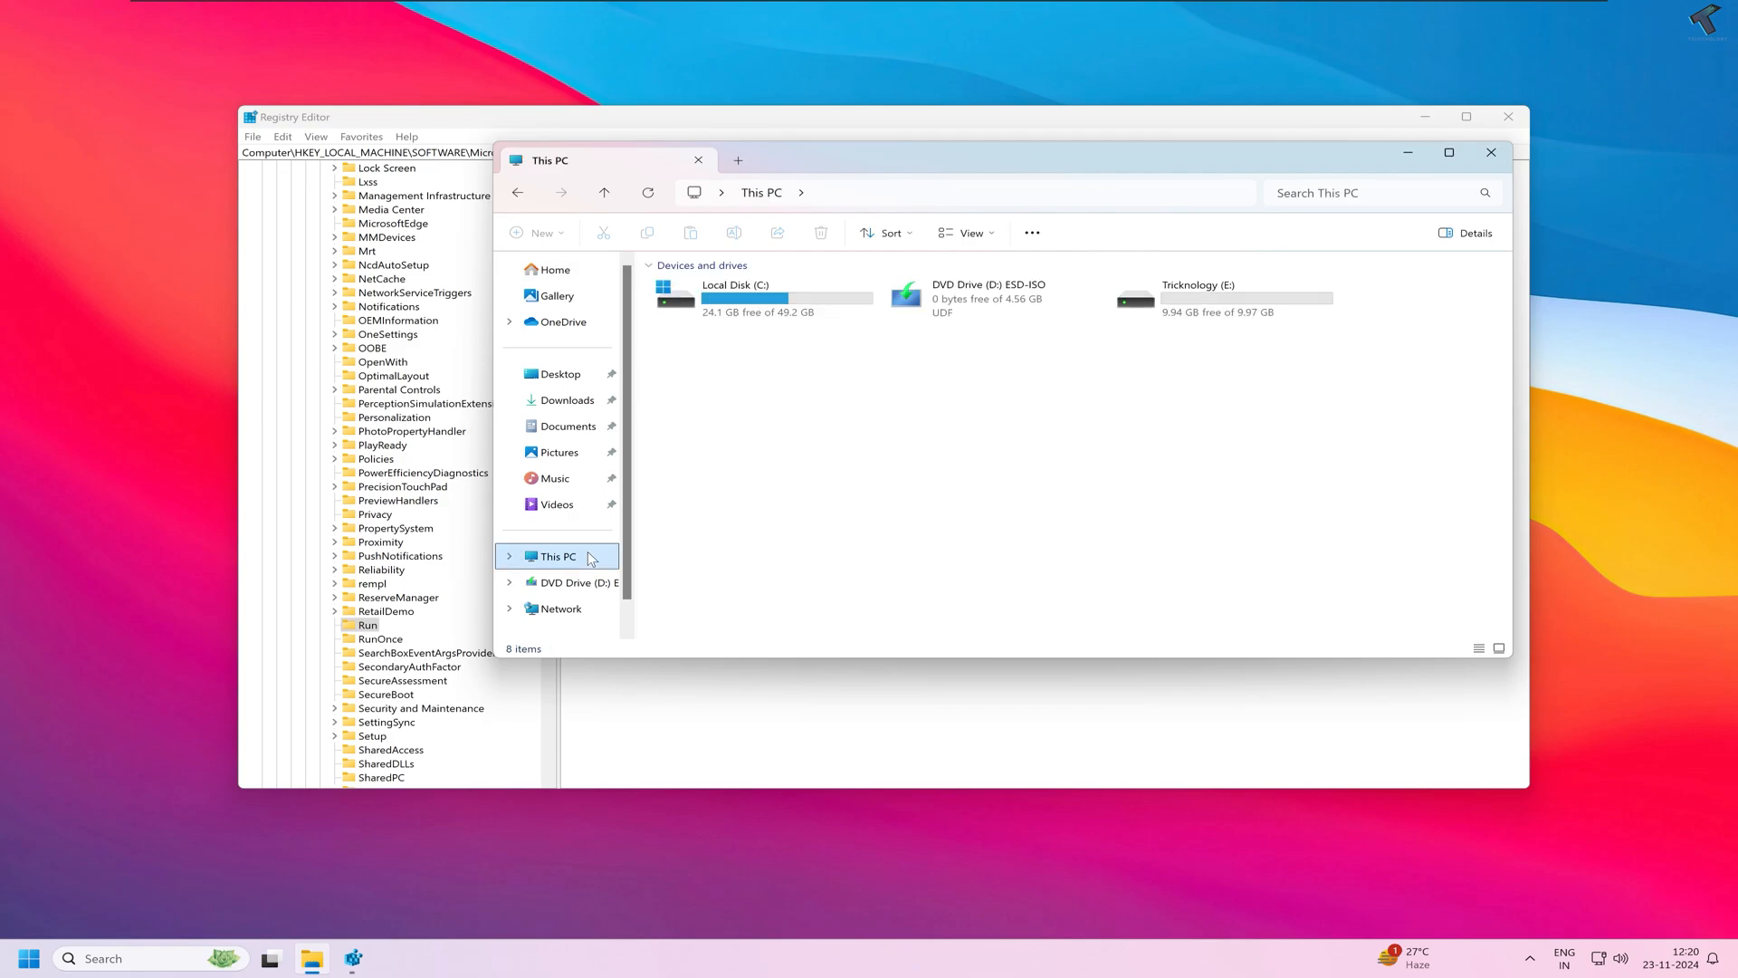
left_click(758, 297)
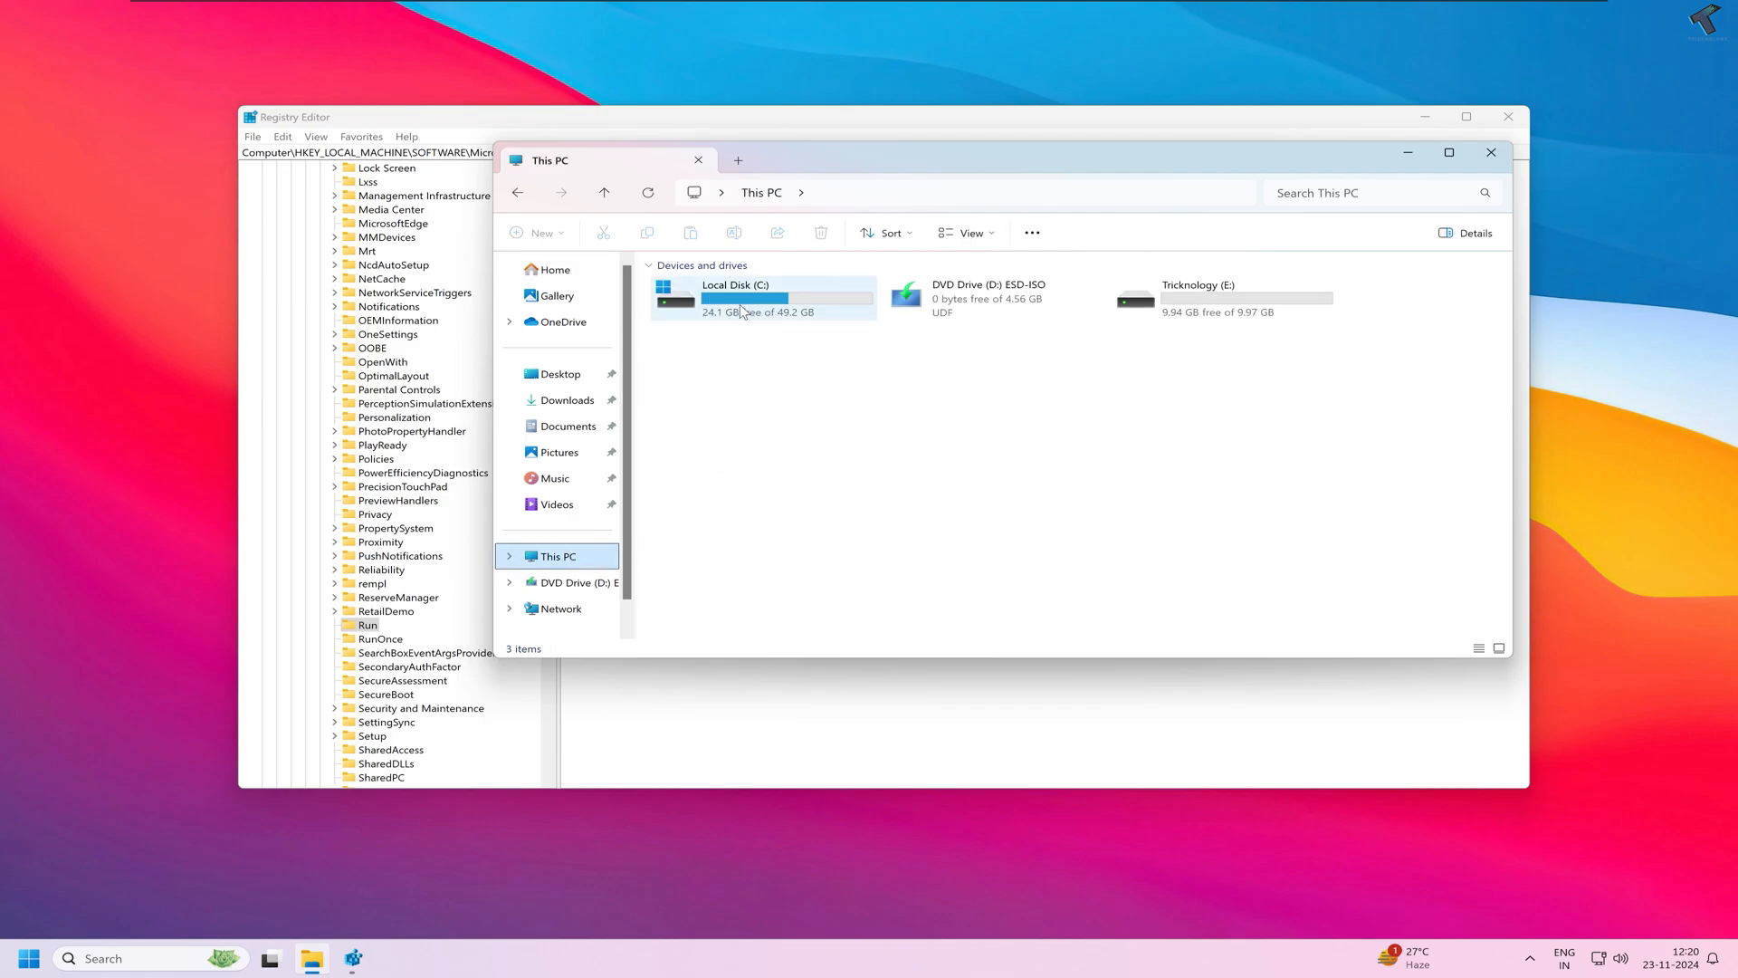
double_click(788, 297)
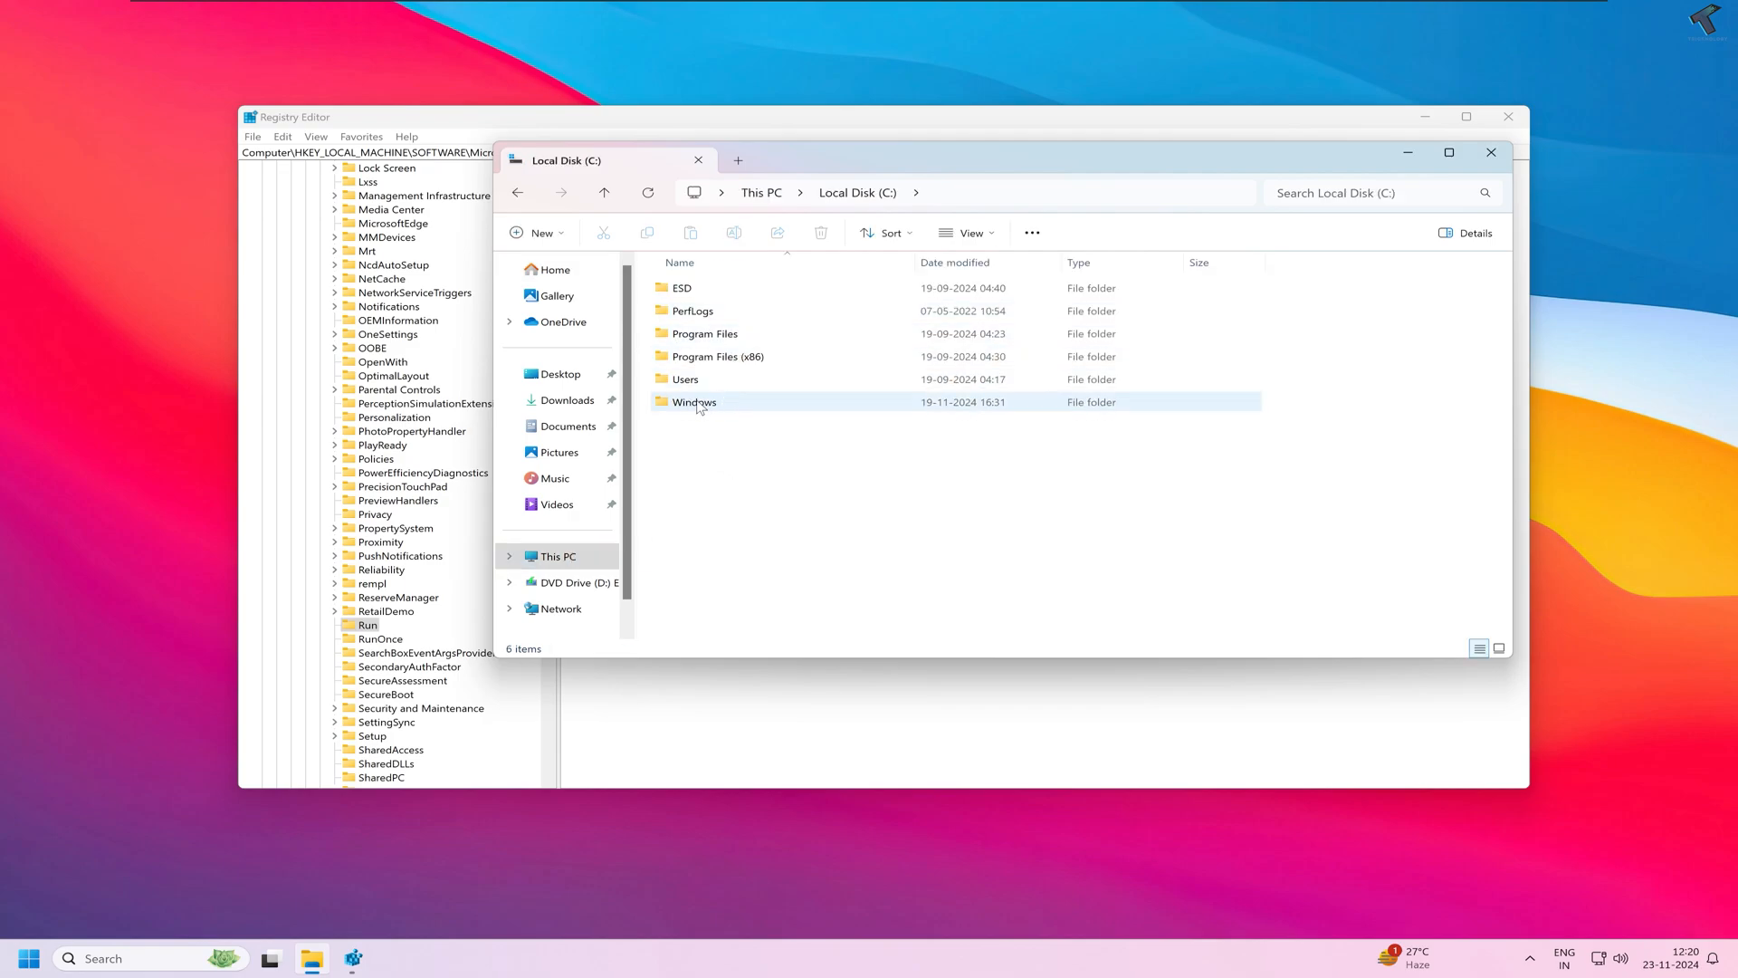
double_click(693, 402)
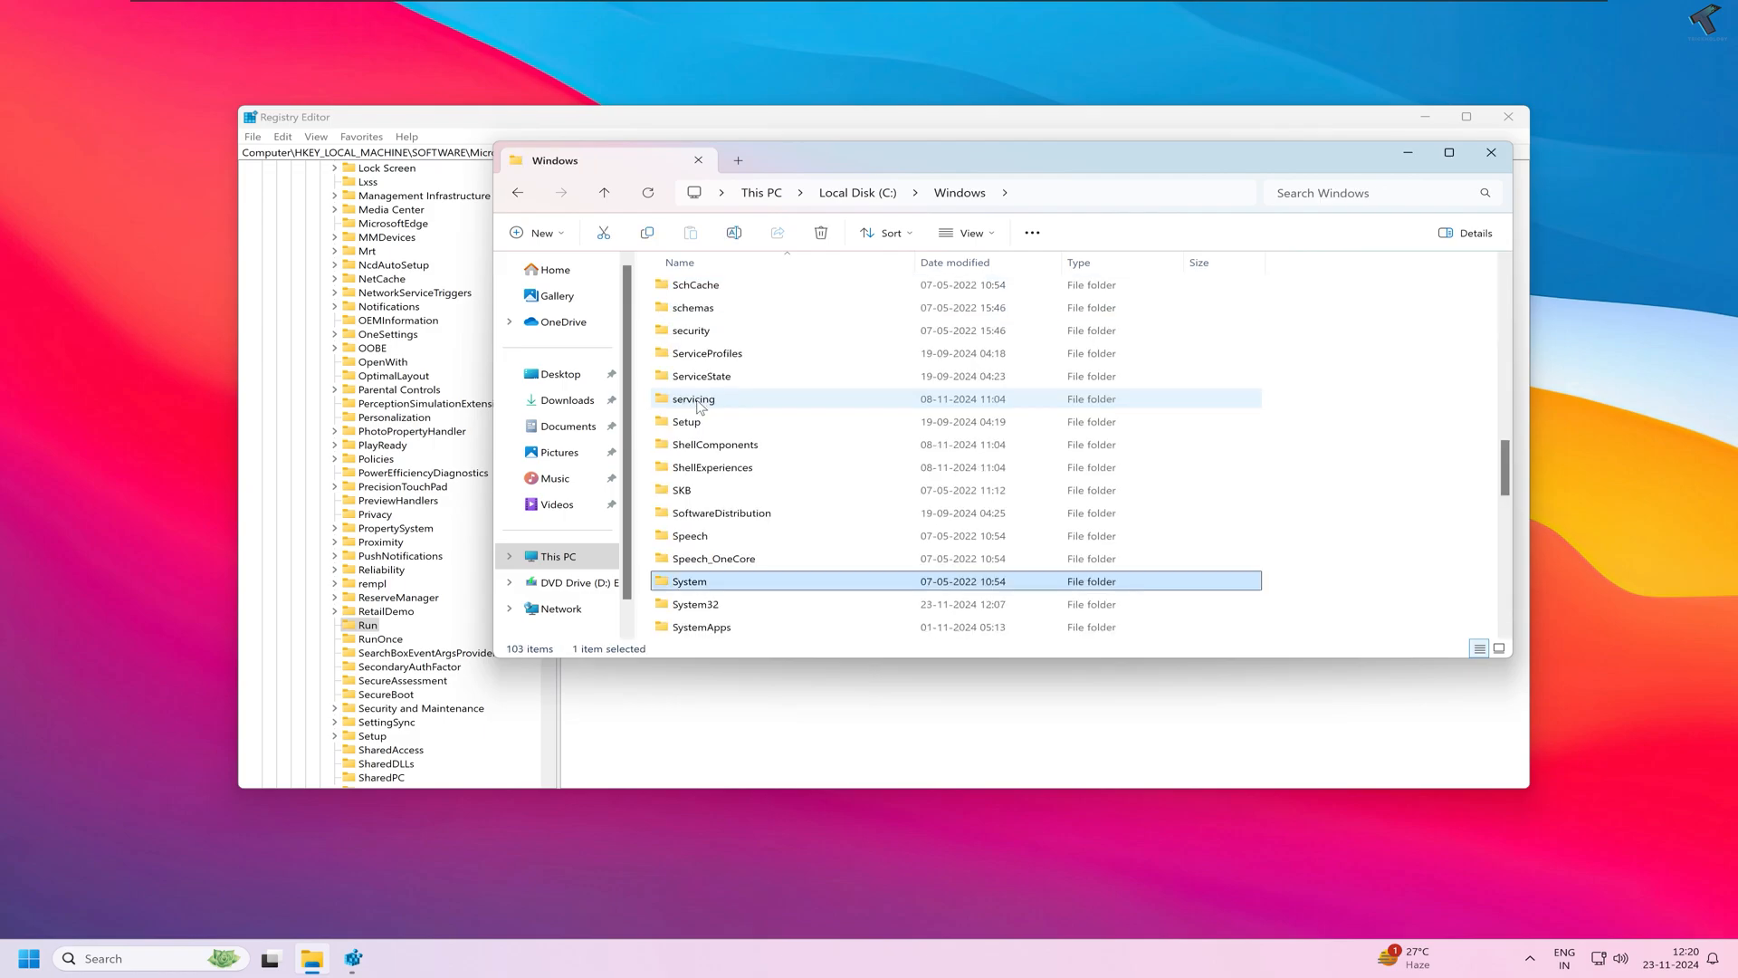
scroll("down", 3)
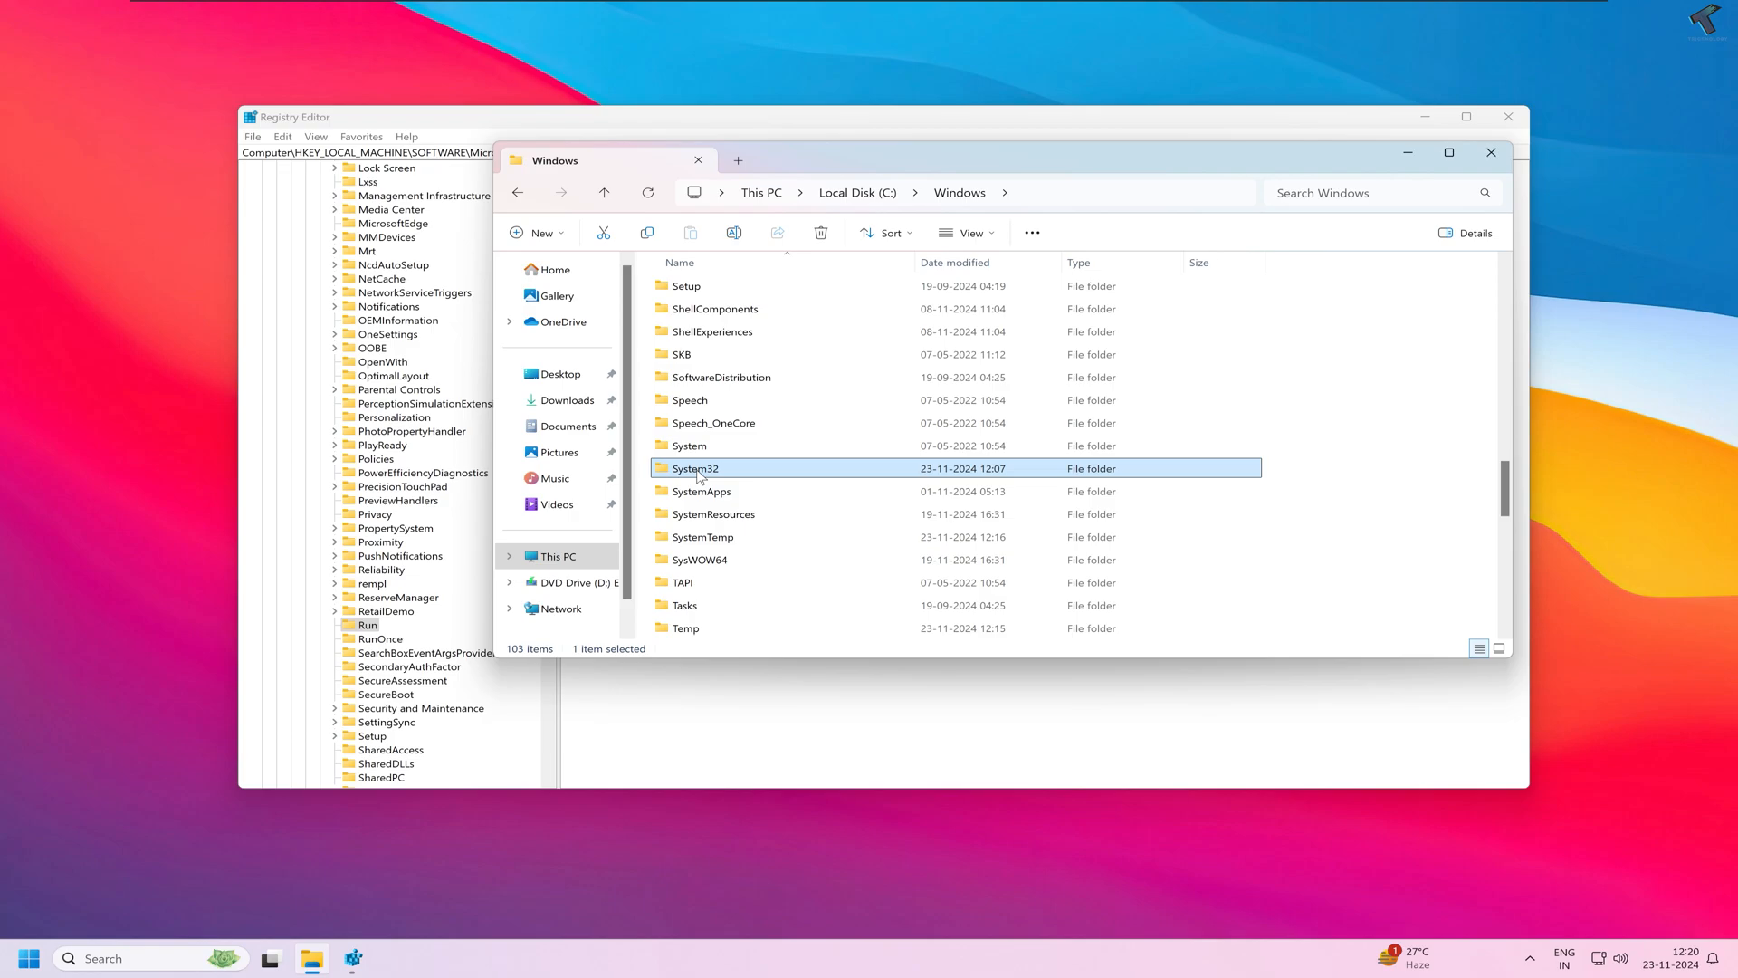
double_click(695, 467)
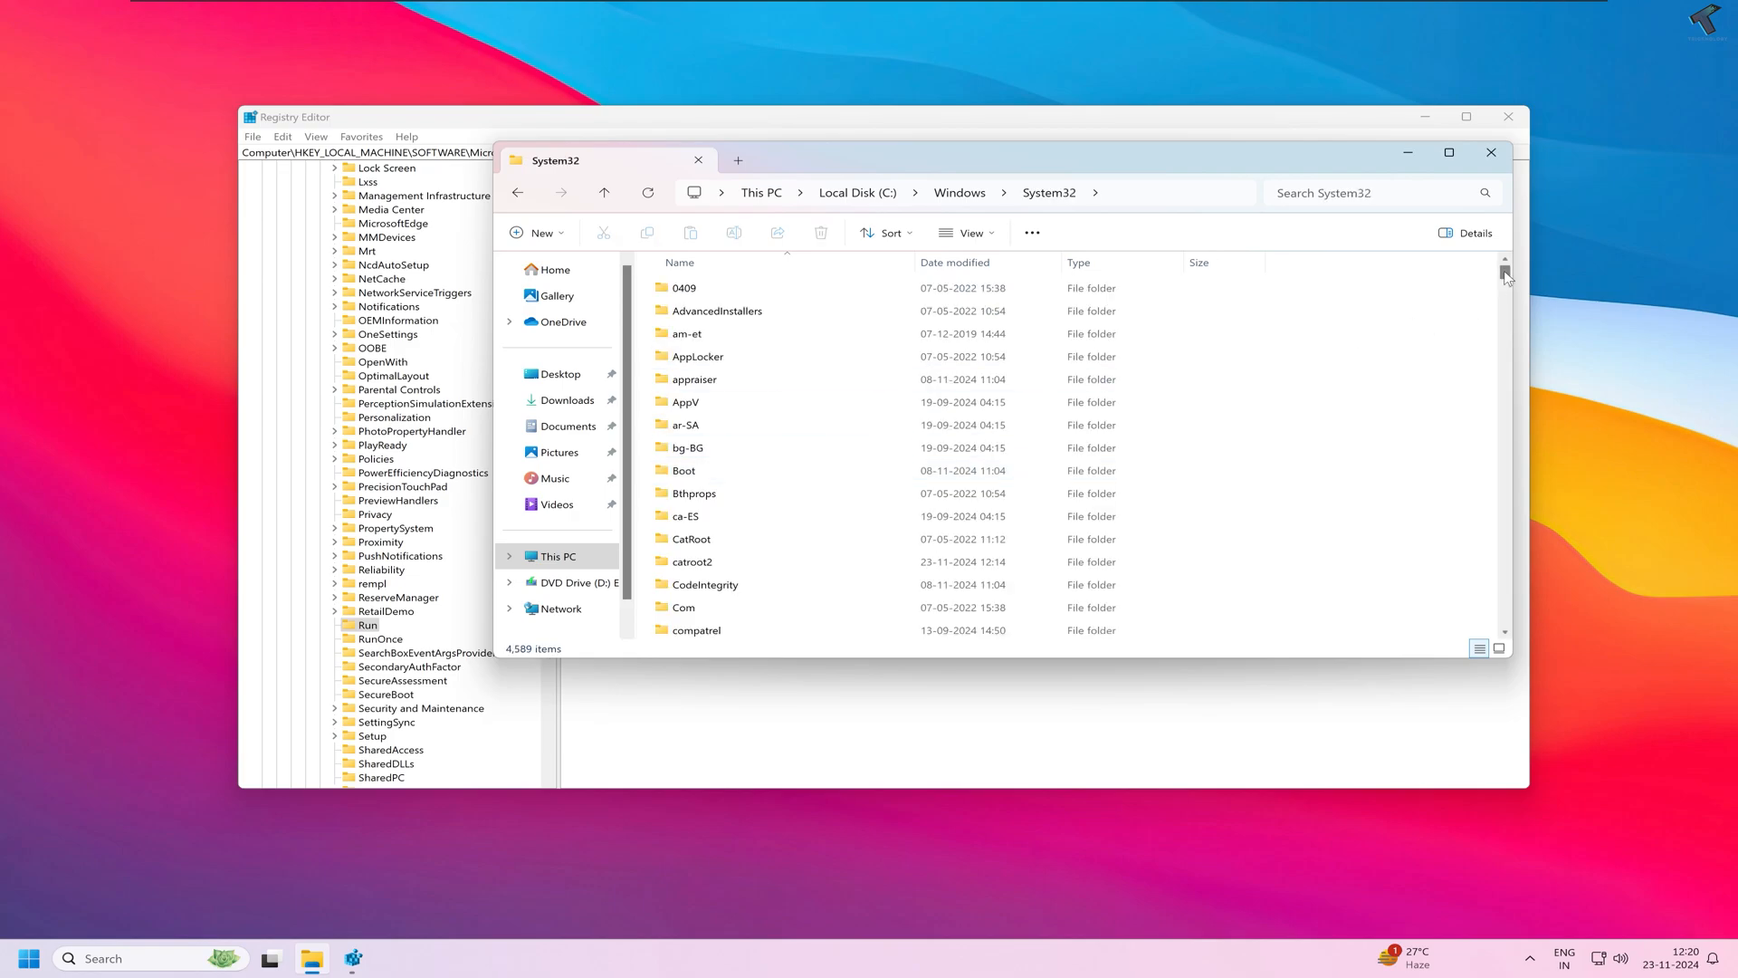
Locate the ctfmon application in System32 and bring up its file options
scroll("down", 3)
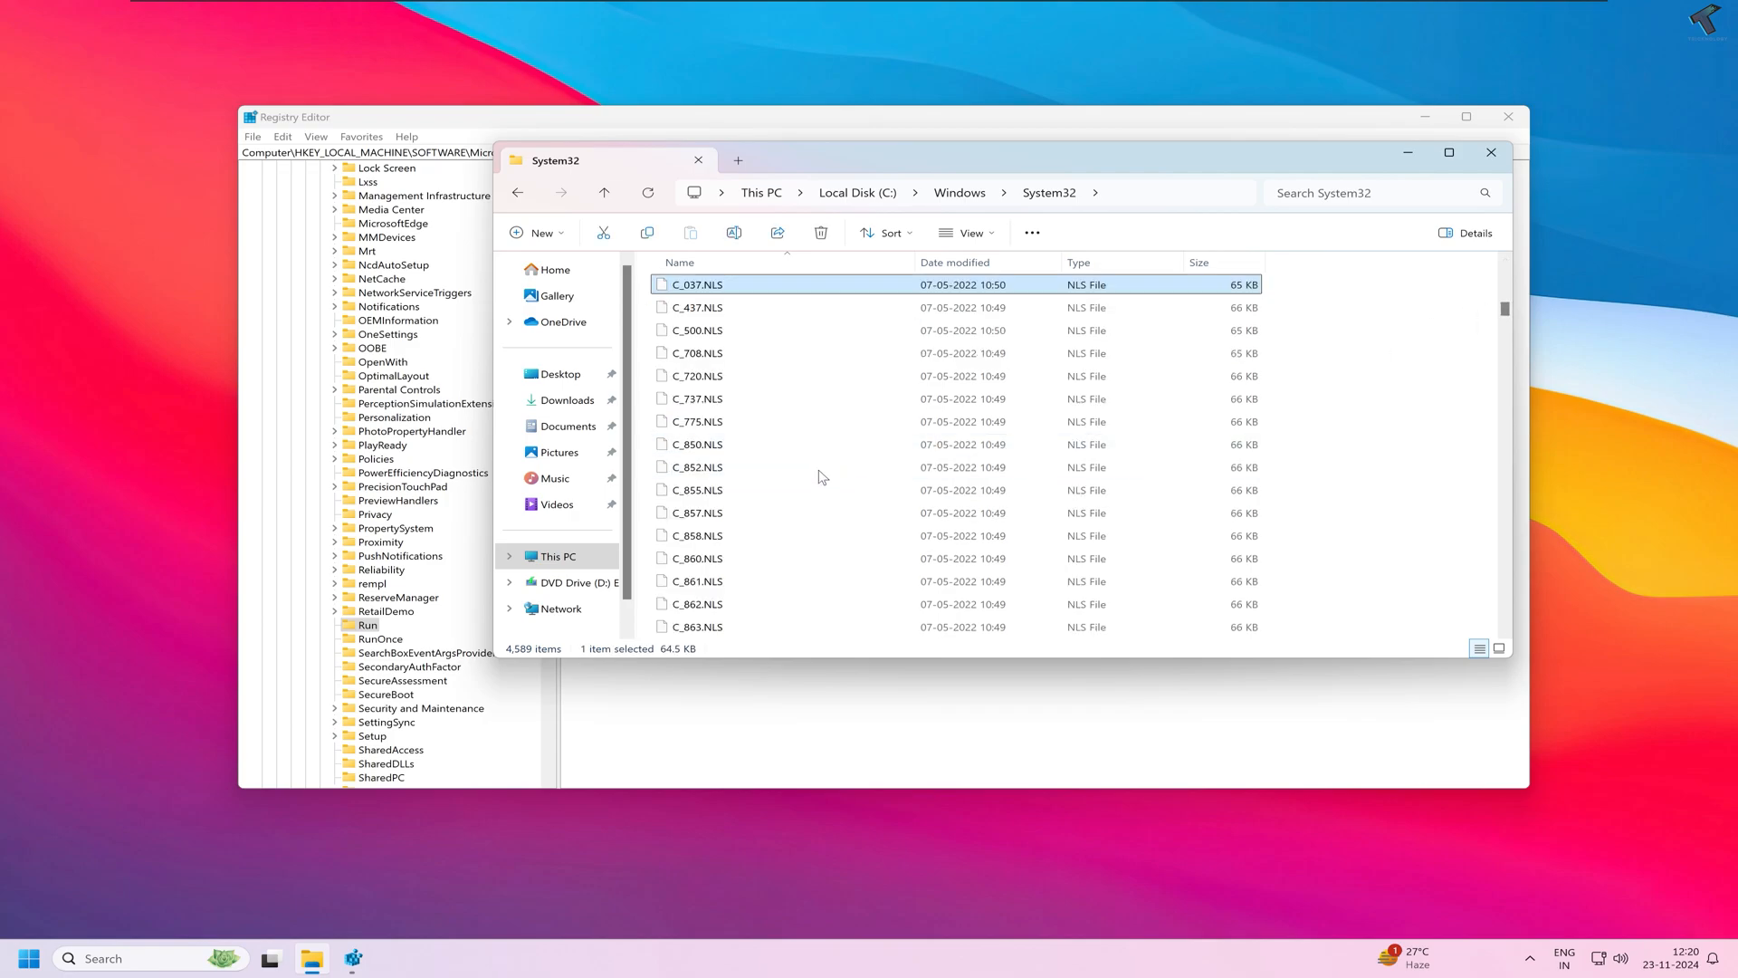
scroll("down", 3)
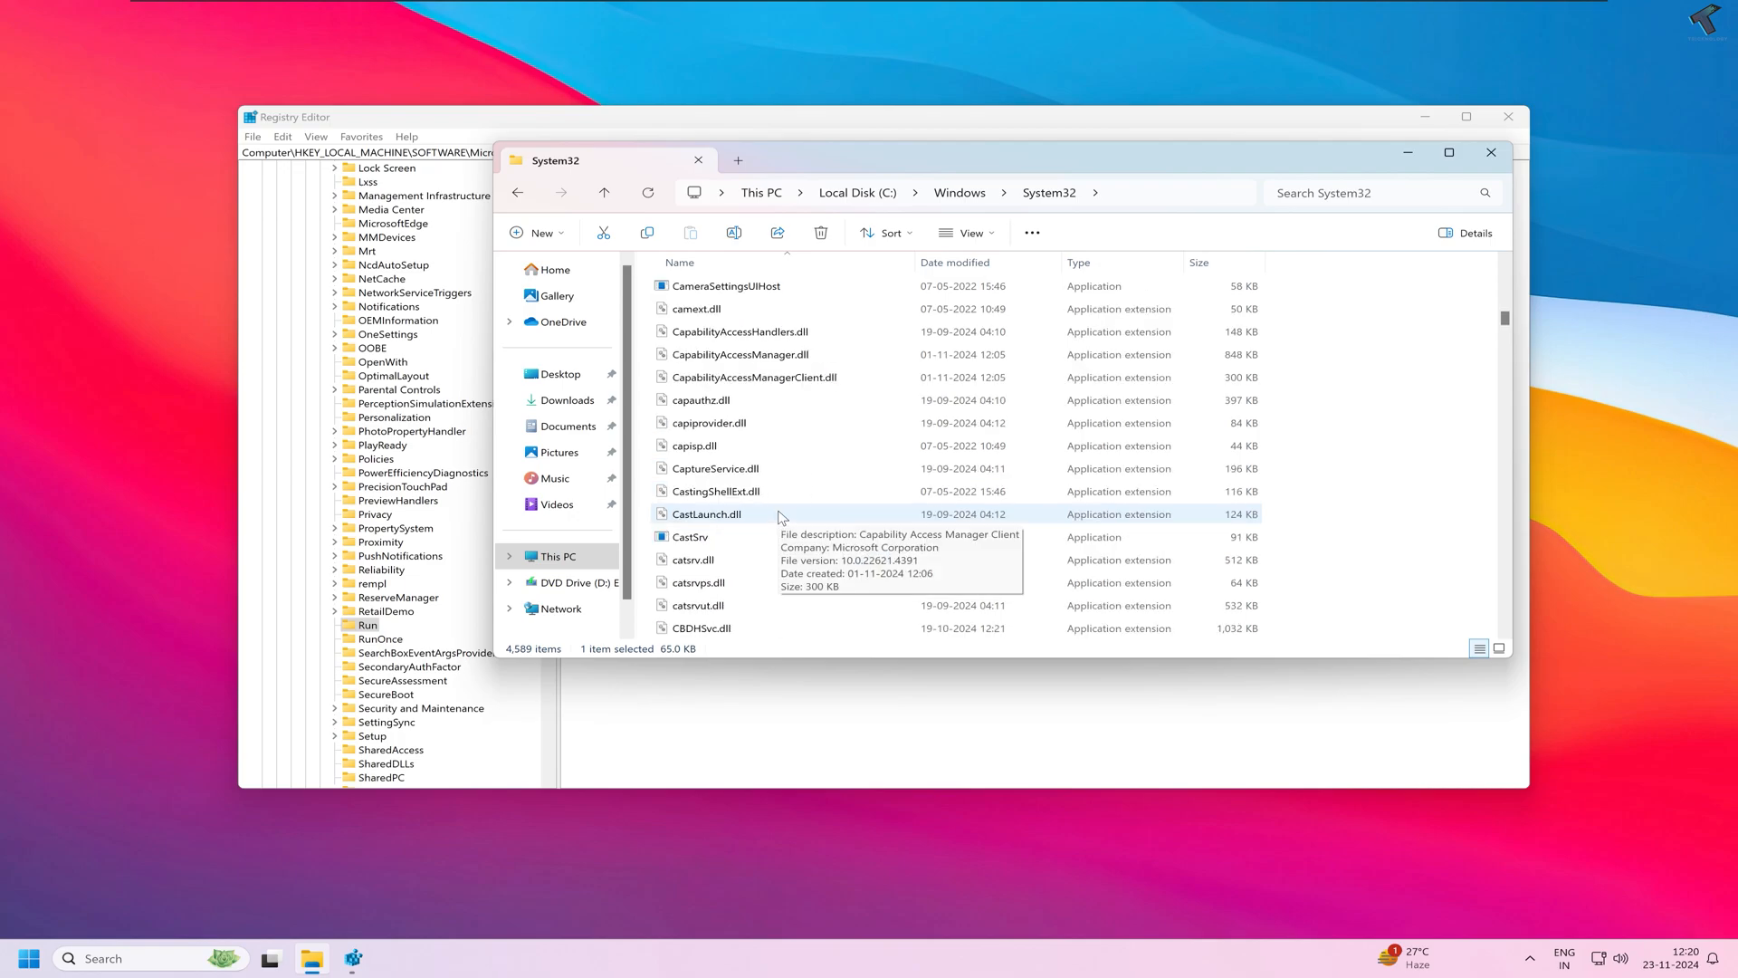
scroll("down", 3)
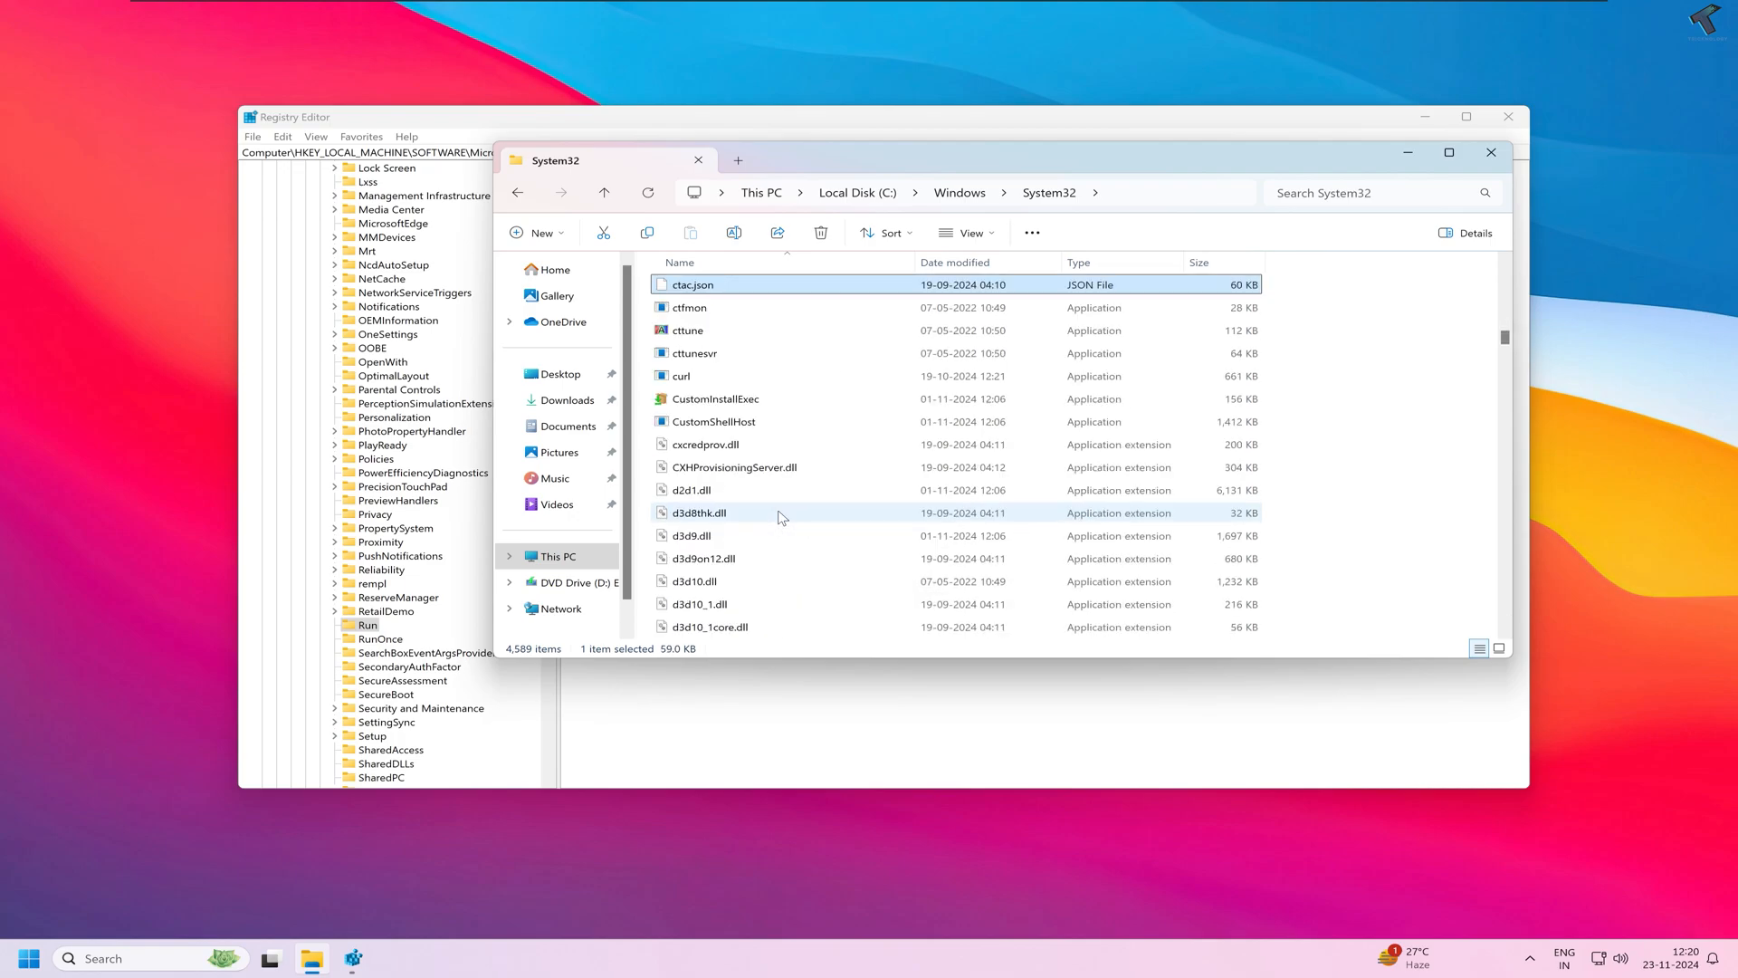
left_click(688, 307)
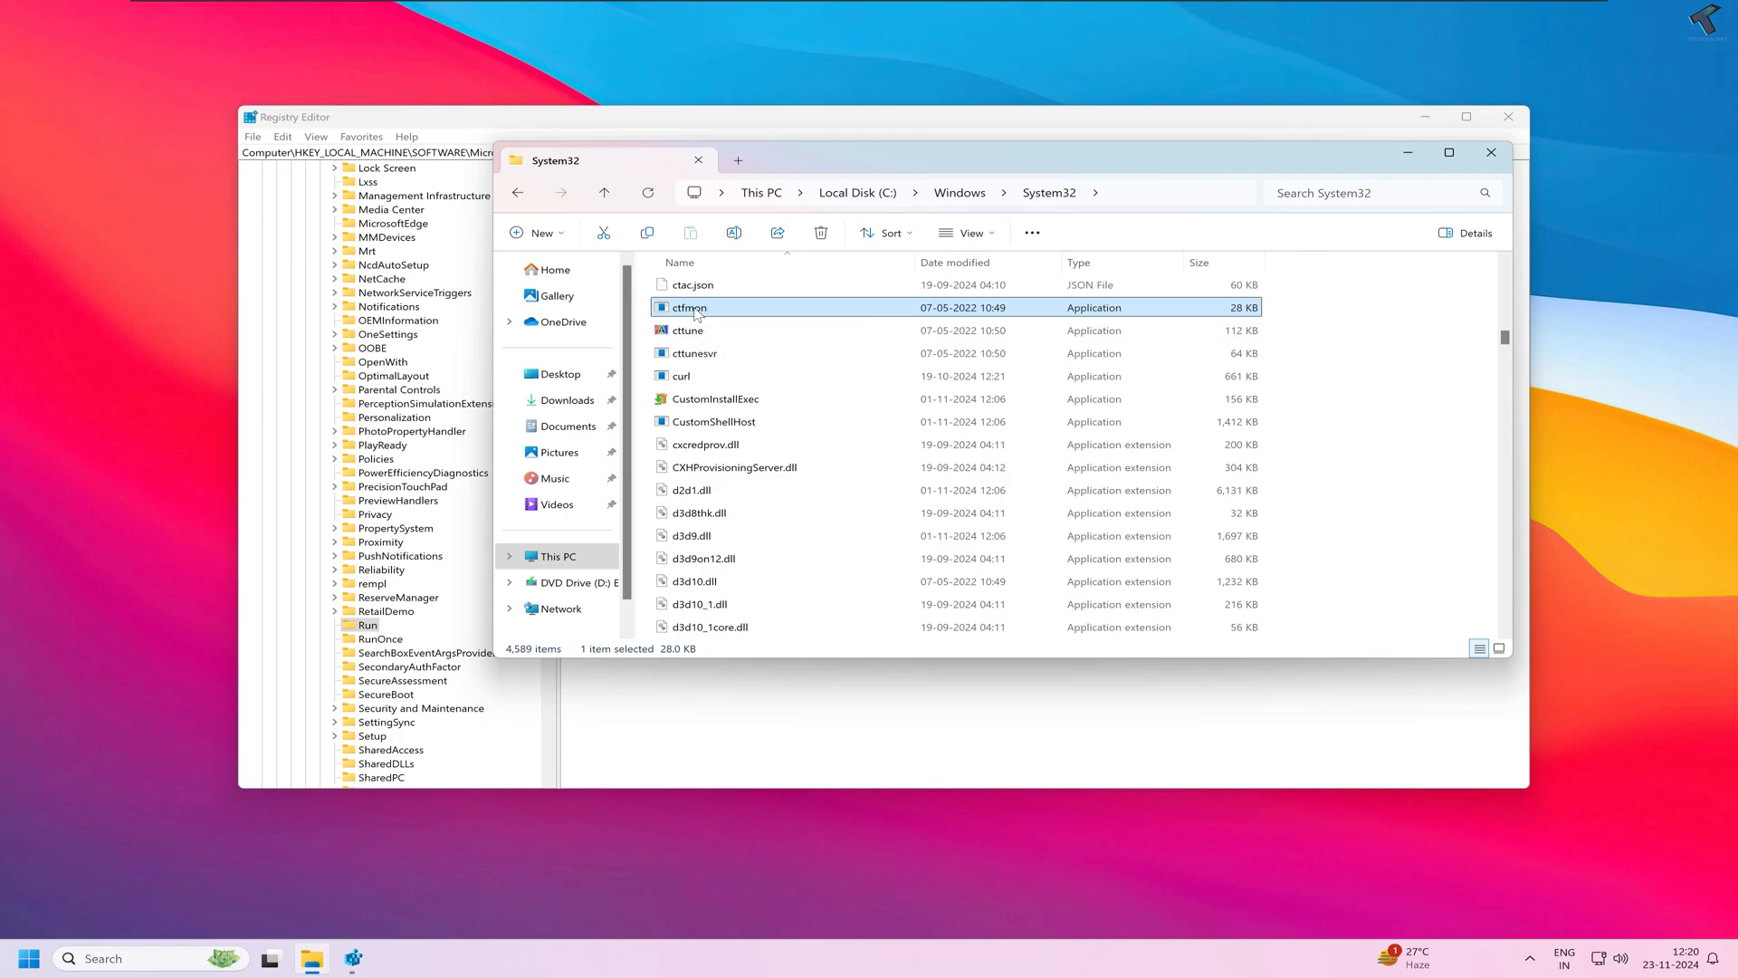
right_click(688, 307)
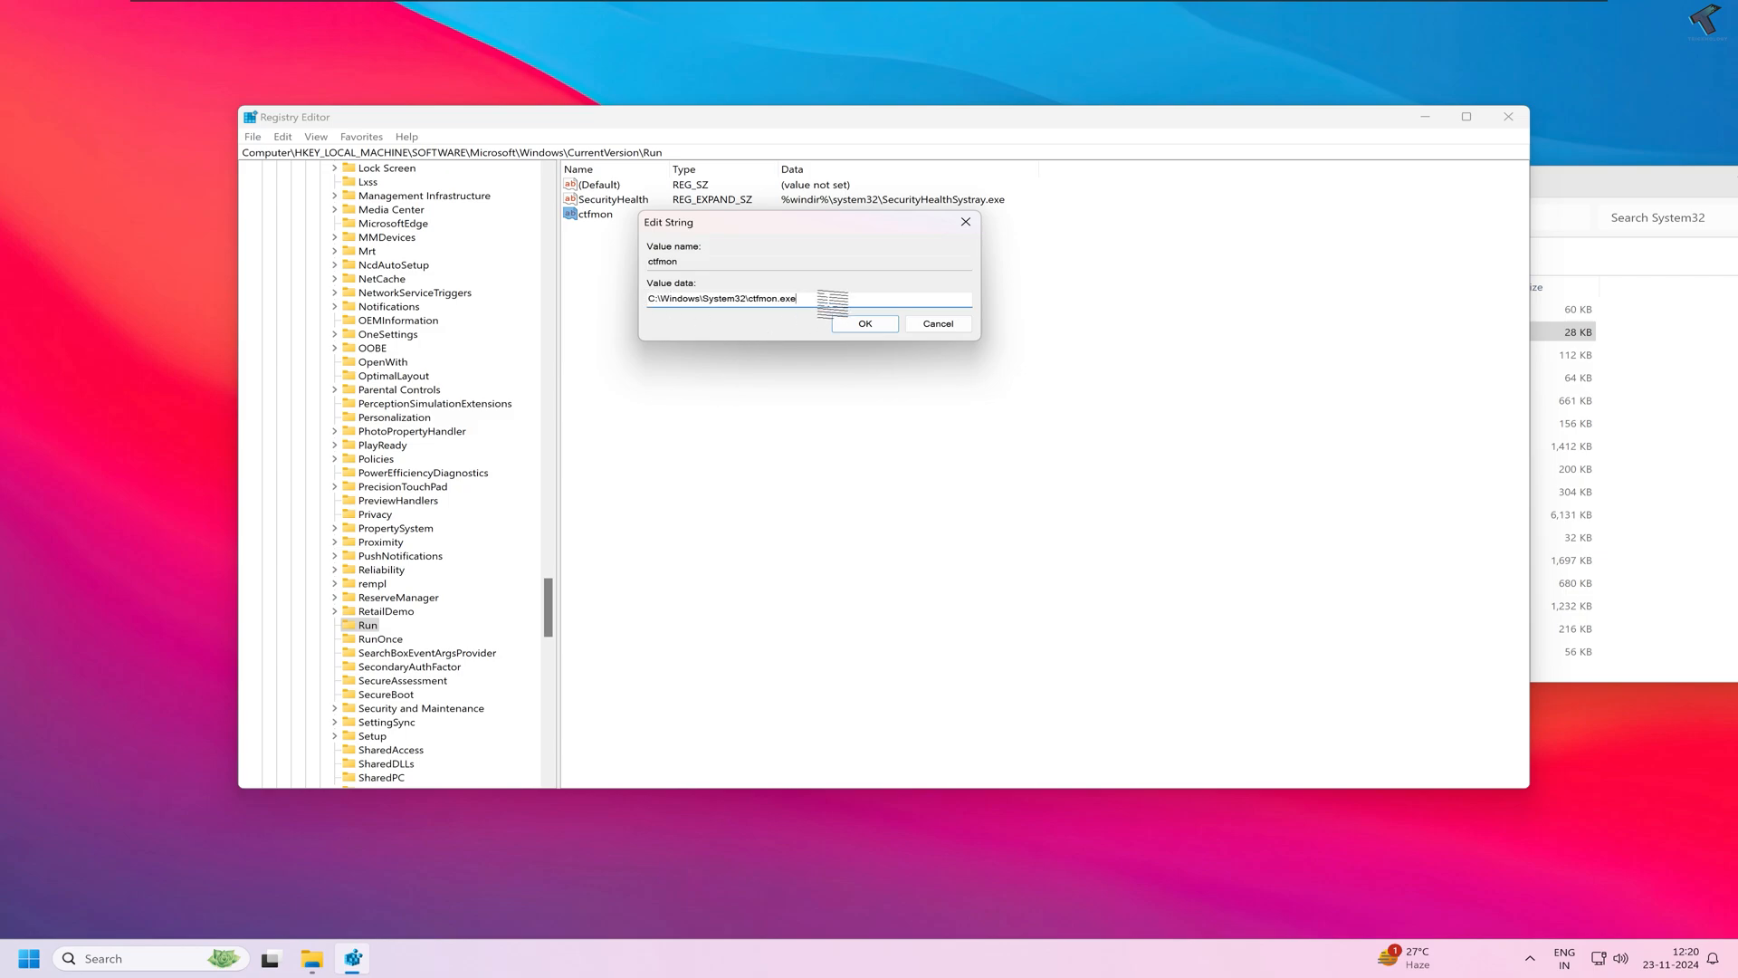
Confirm C:\Windows\System32\ctfmon.exe as the ctfmon value's data
left_click(863, 324)
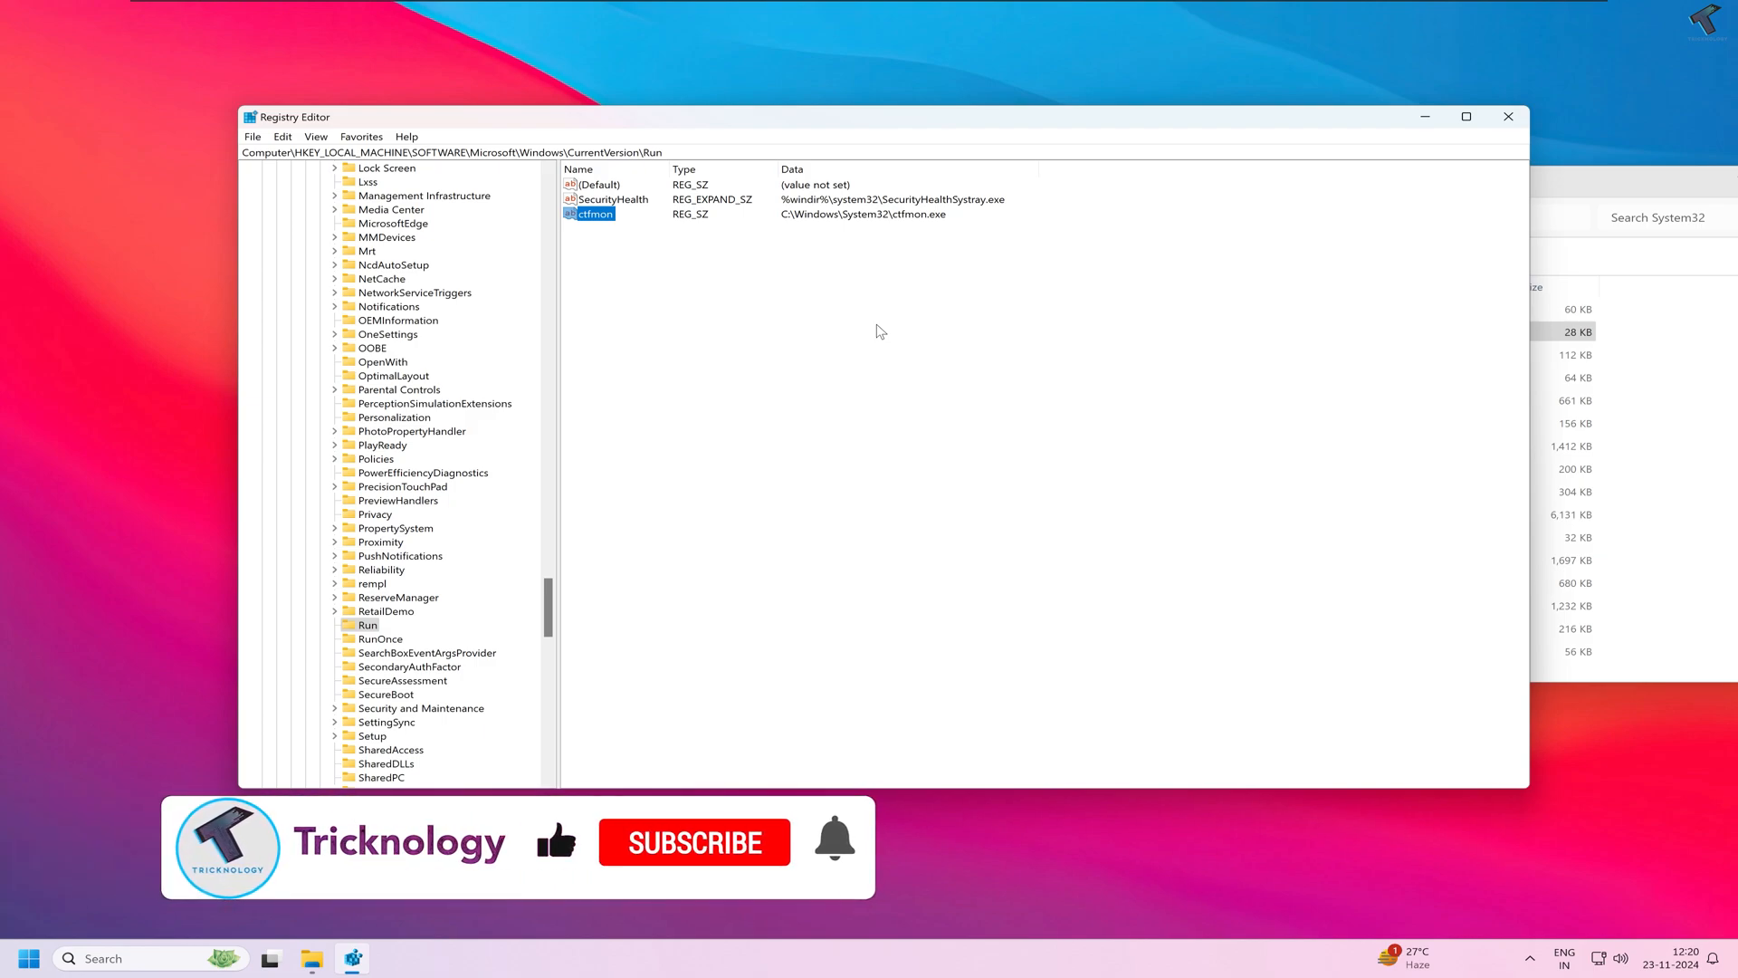
left_click(693, 842)
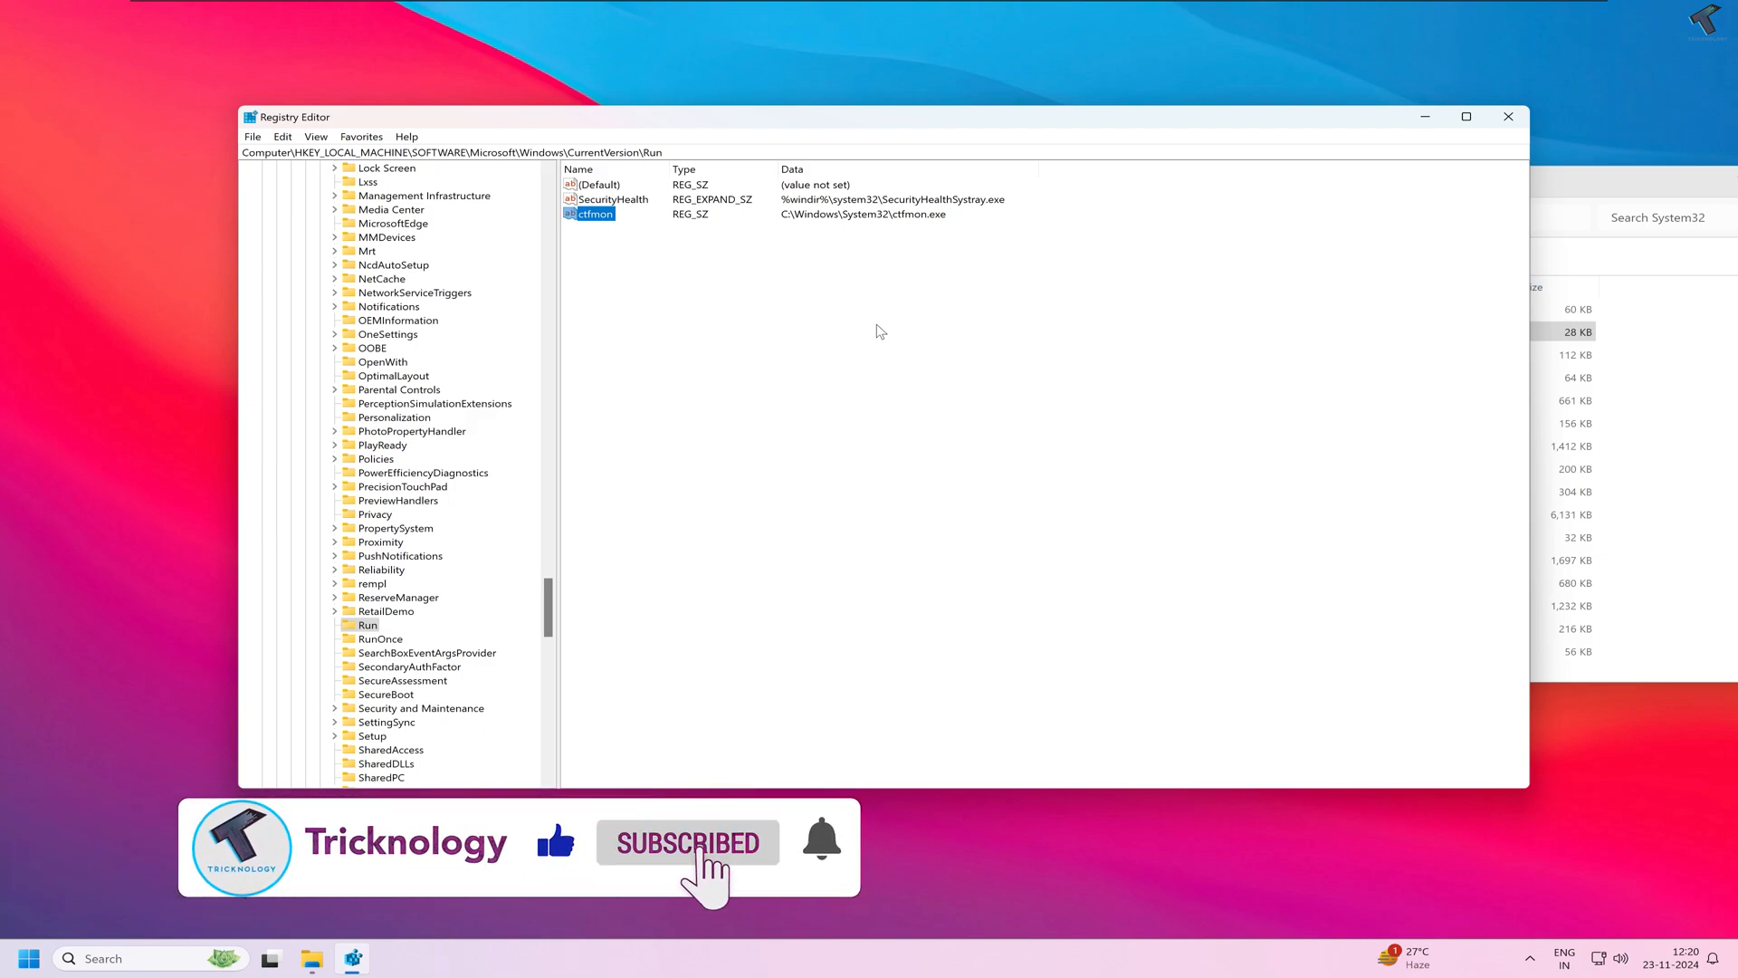
mouse_move(845, 865)
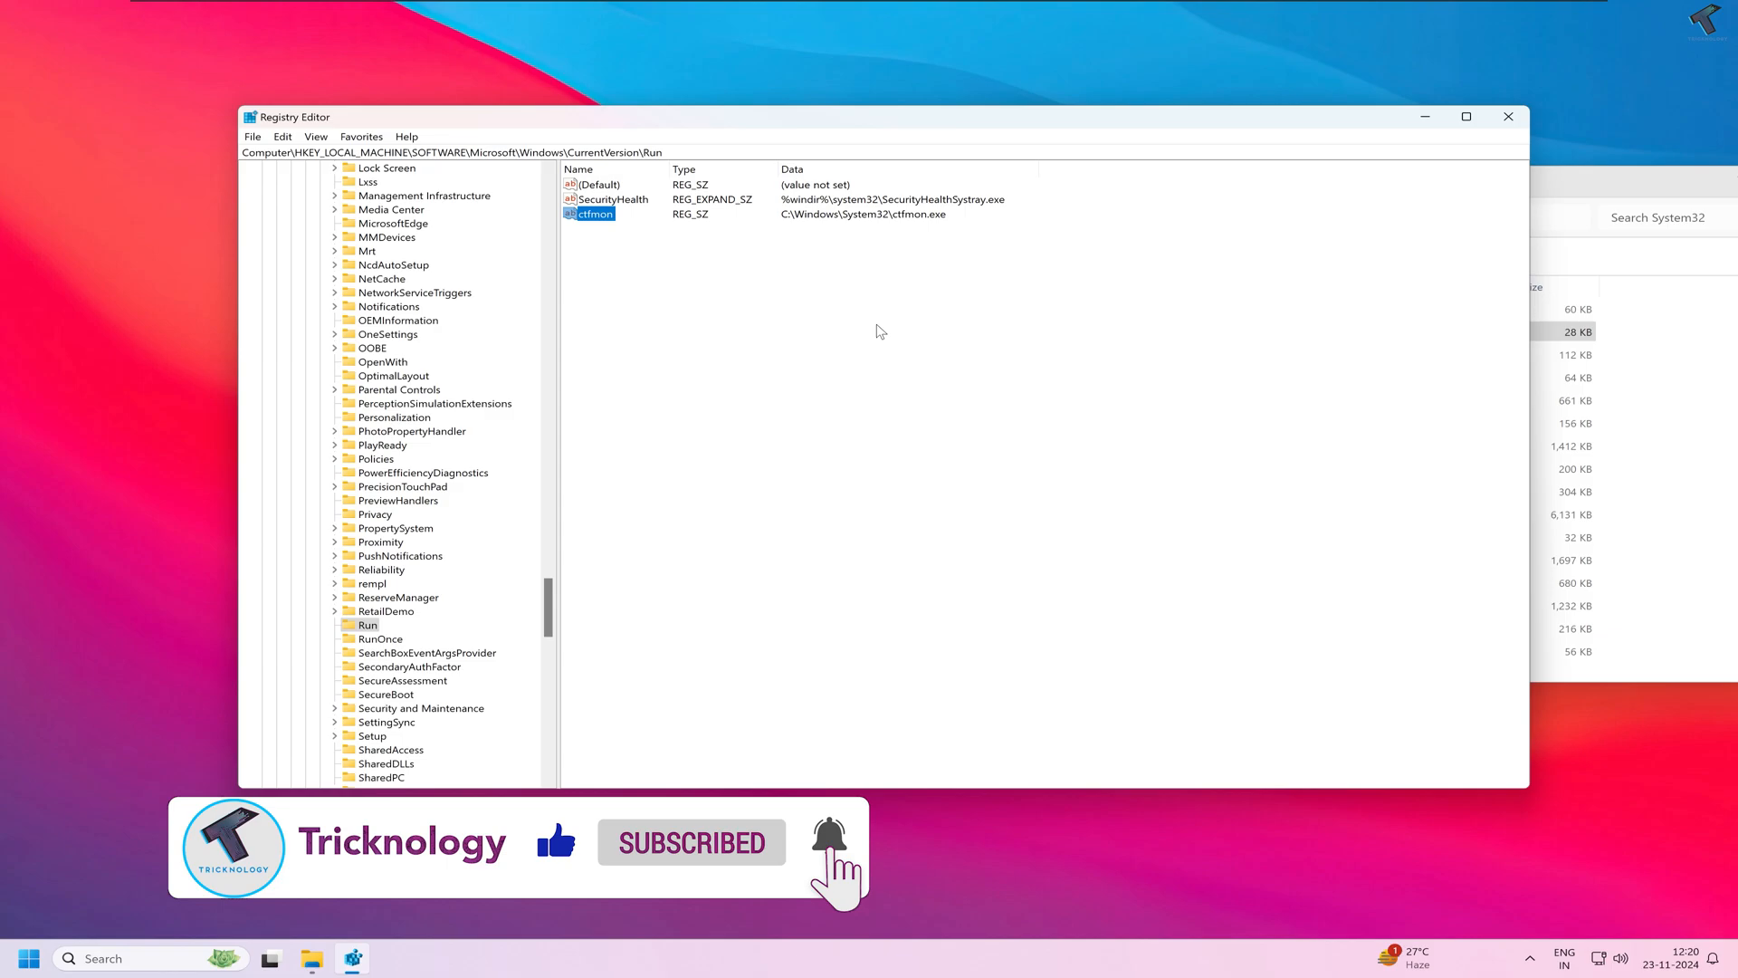